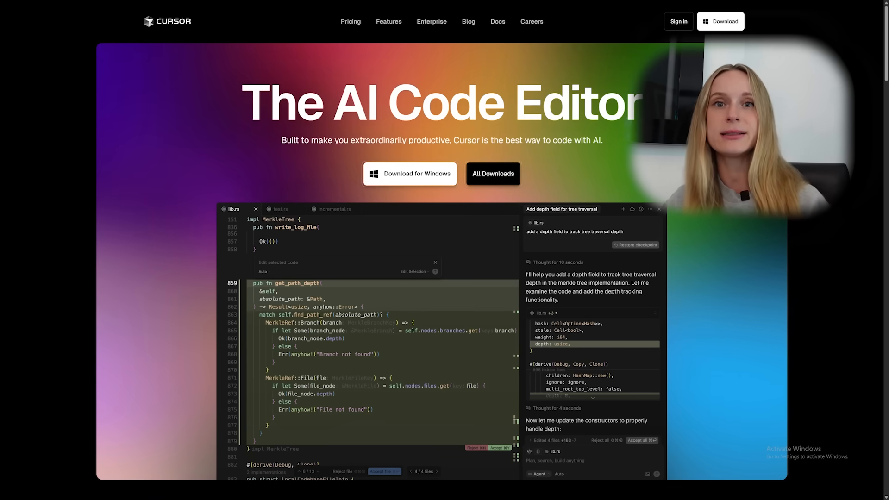
# Scroll down the Cursor homepage to look over its AI code editor features.
pyautogui.scroll(-3)
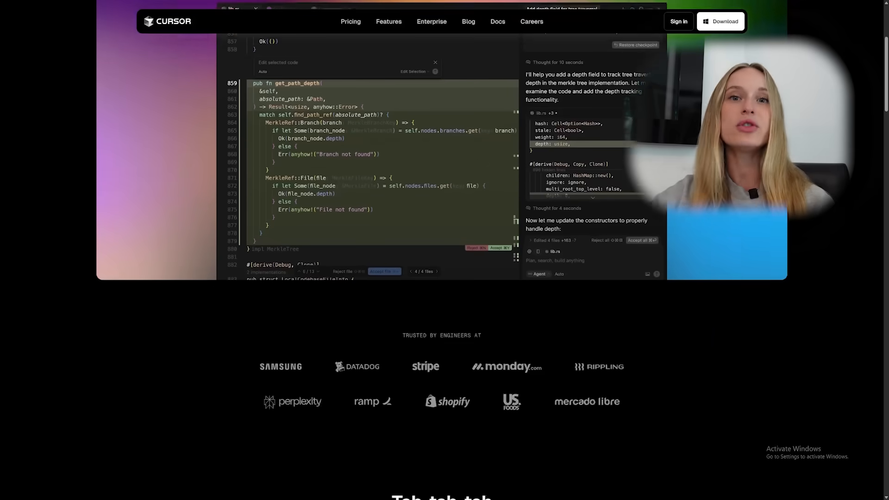
pyautogui.scroll(-3)
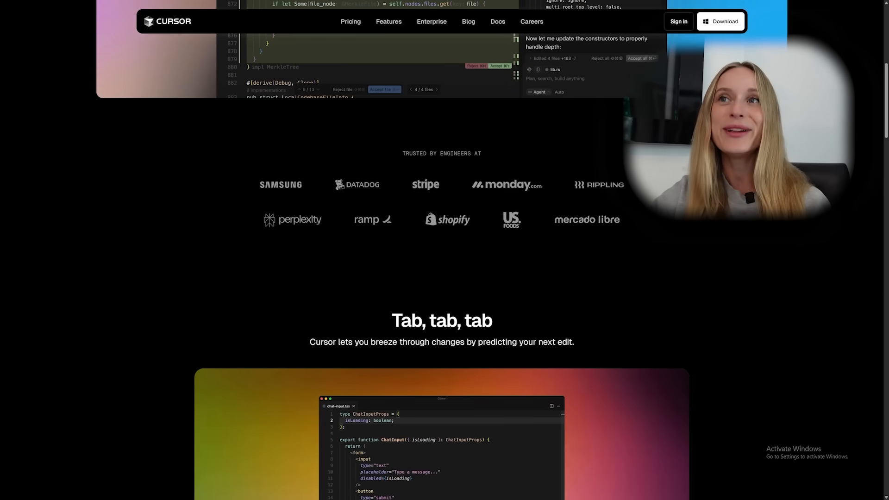
pyautogui.scroll(-3)
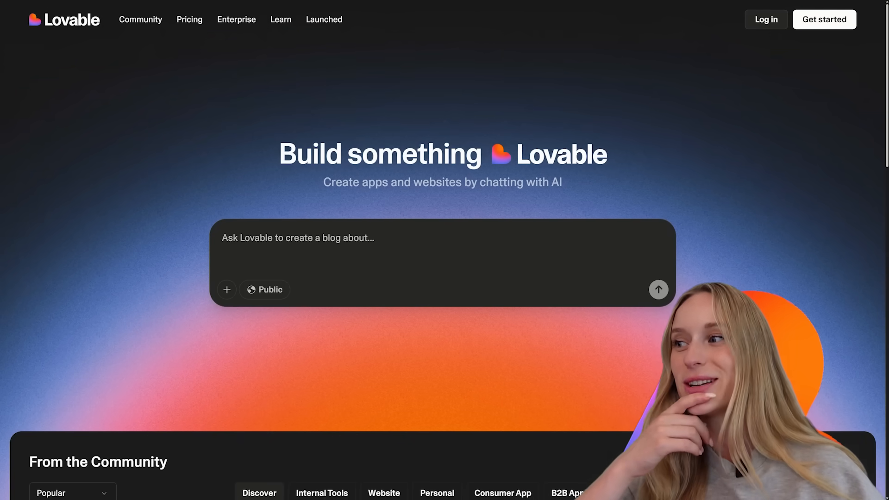
# Scroll down the Lovable landing page before logging in.
pyautogui.scroll(-3)
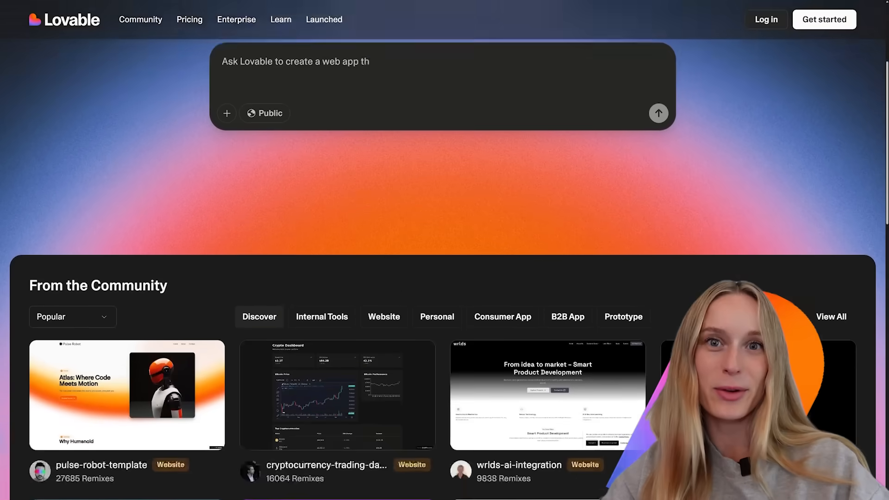
pyautogui.scroll(-3)
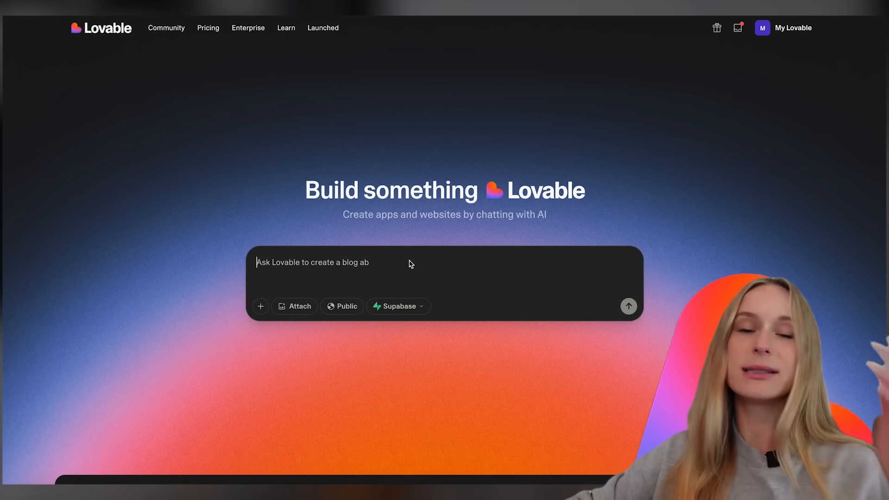
# Write the prompt 'create a web app that is a version of youtube but for dogs. make the ui modern but warm and friendly. the goal of it is so users can upload videos of their dogs.'.
pyautogui.press('Backspace')
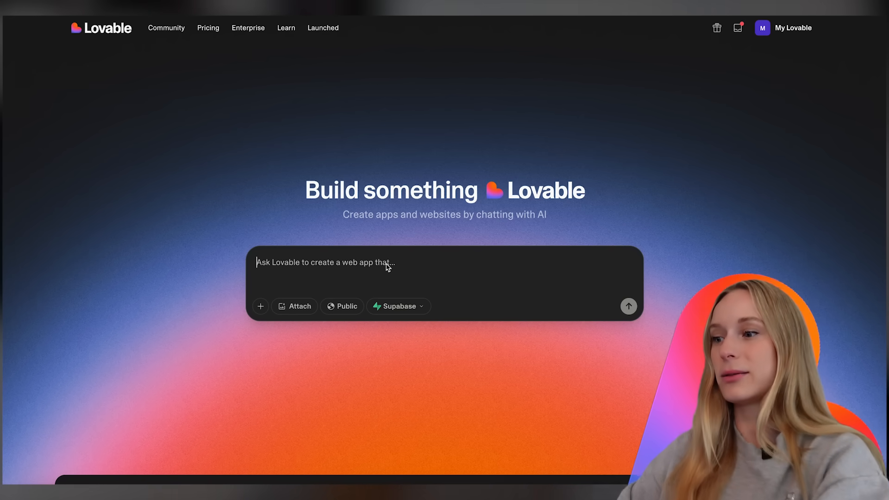
pyautogui.write('create a we')
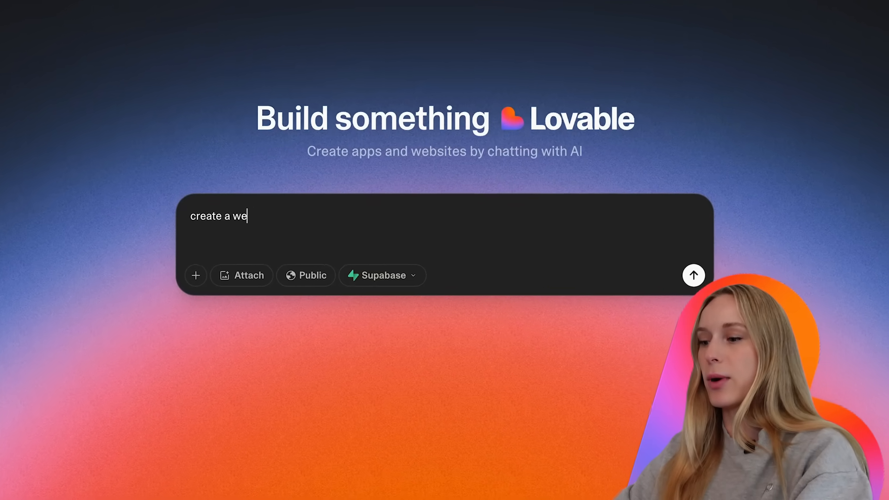
pyautogui.write('b app that')
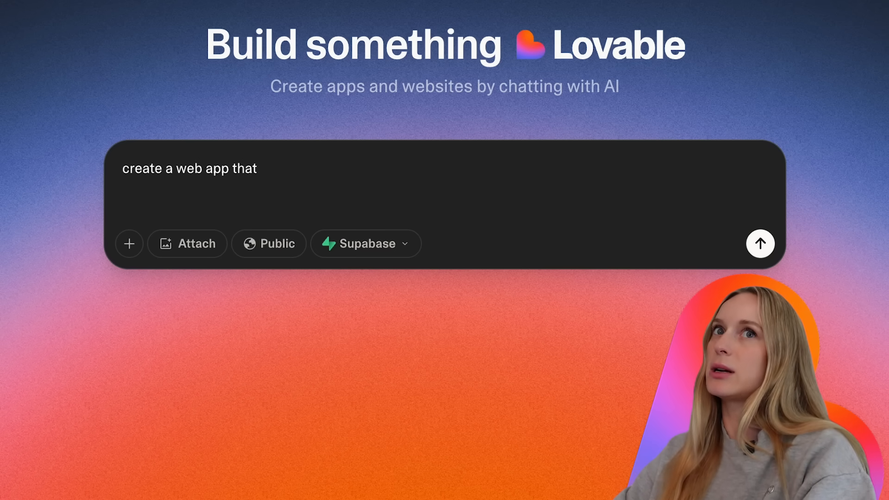
pyautogui.write('i')
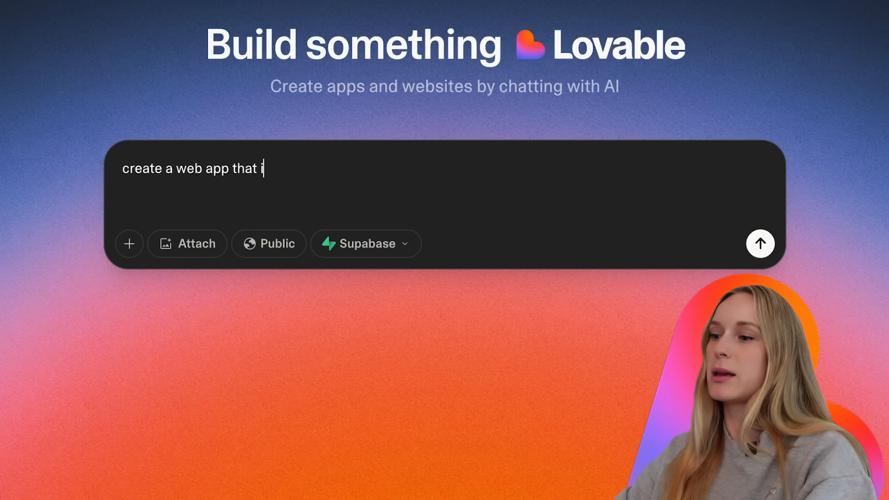
pyautogui.write('s a version')
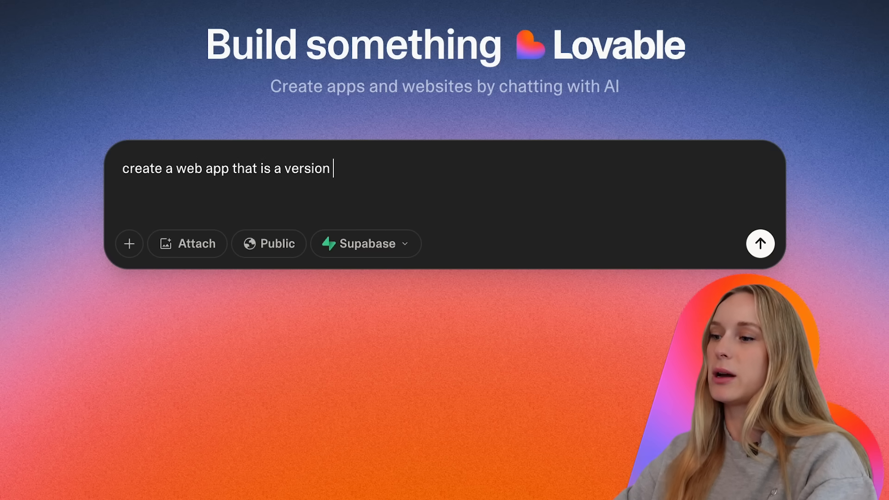
pyautogui.write('of youtu')
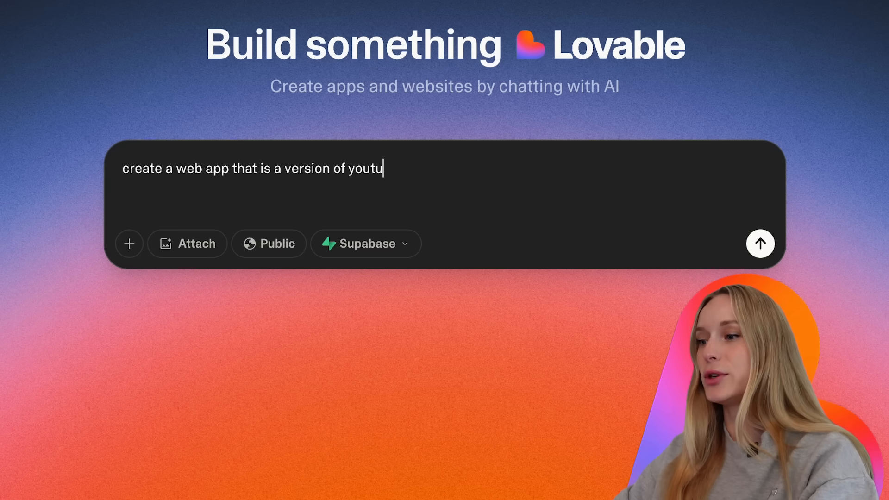
pyautogui.write('be but')
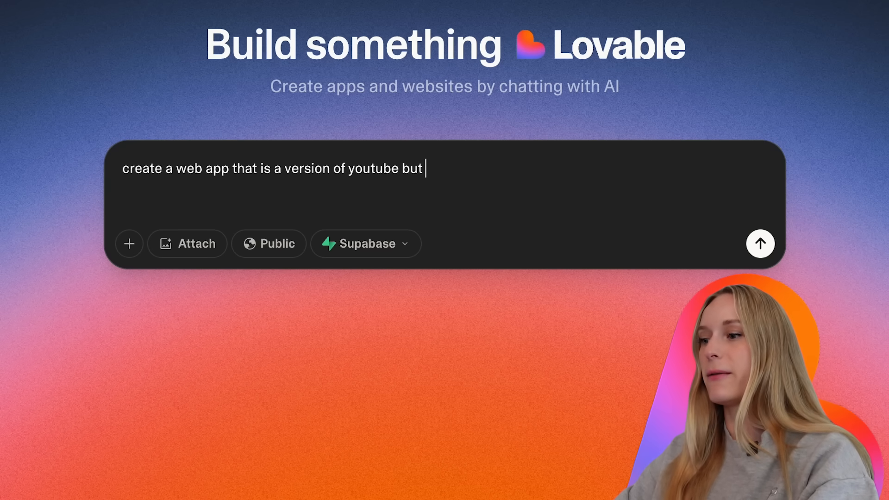
pyautogui.write('for dogs. mak')
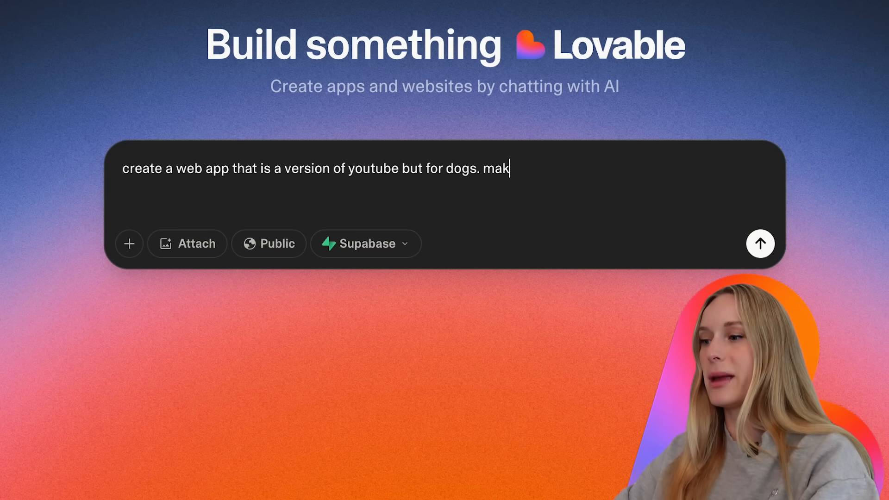
pyautogui.write('e the ui')
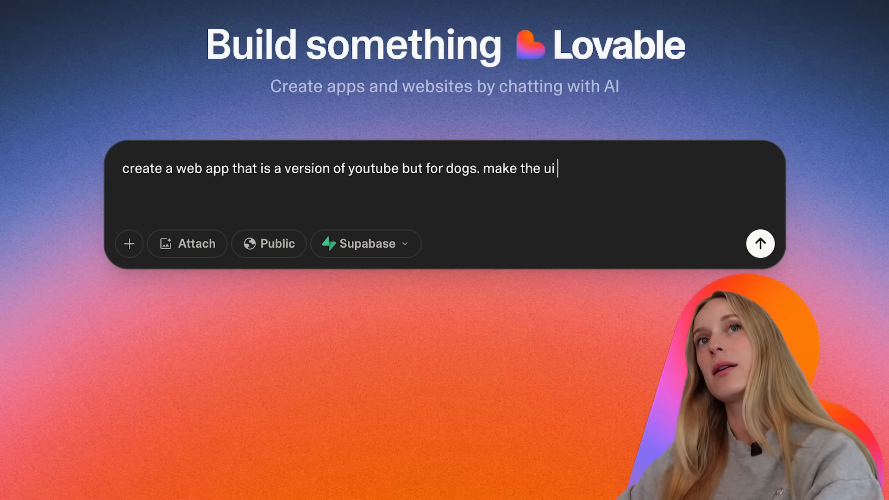
pyautogui.write('modern')
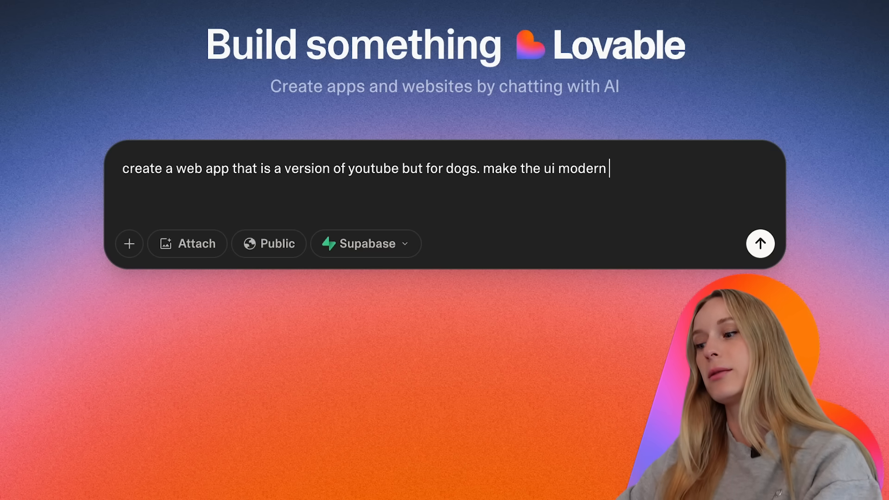
pyautogui.write('but')
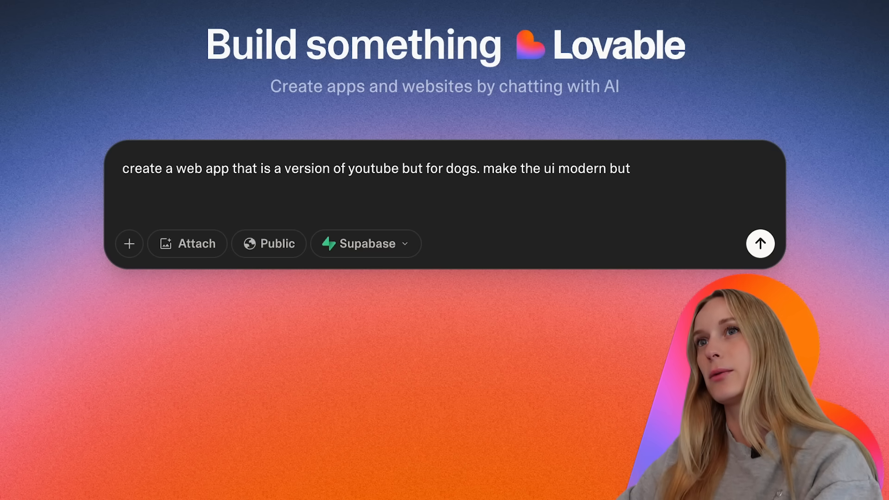
pyautogui.write('warm')
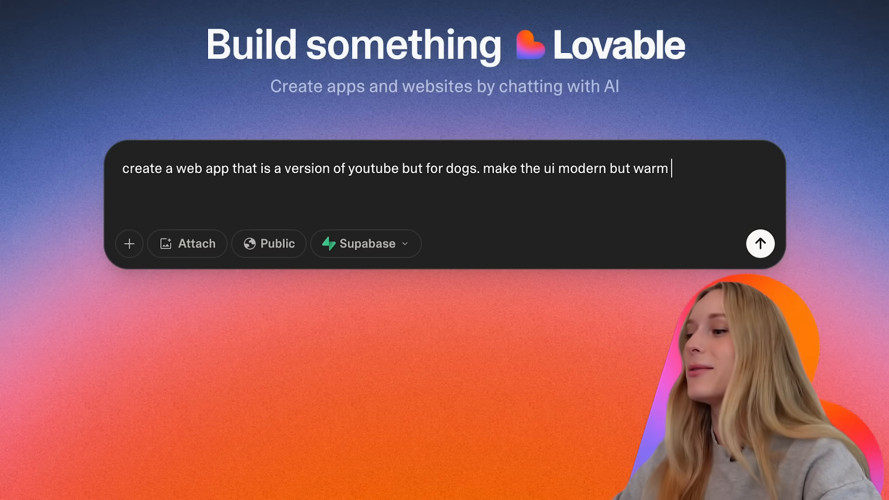
pyautogui.write('a')
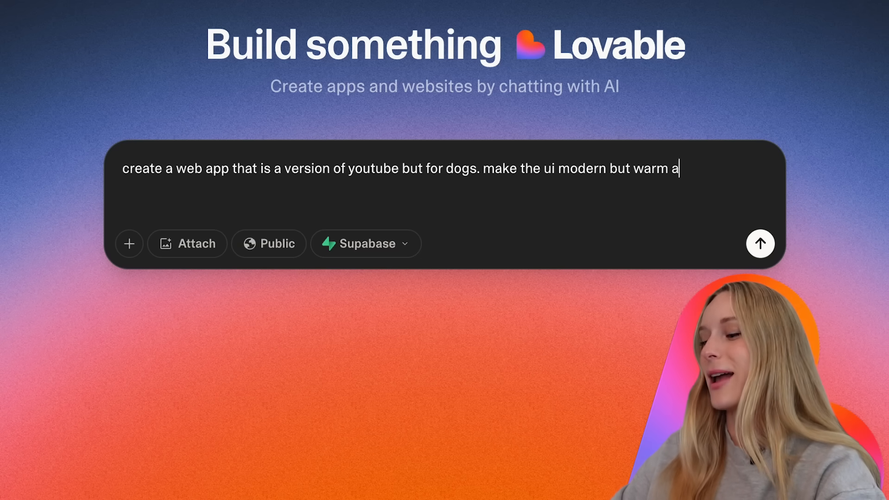
pyautogui.write('nd friendly')
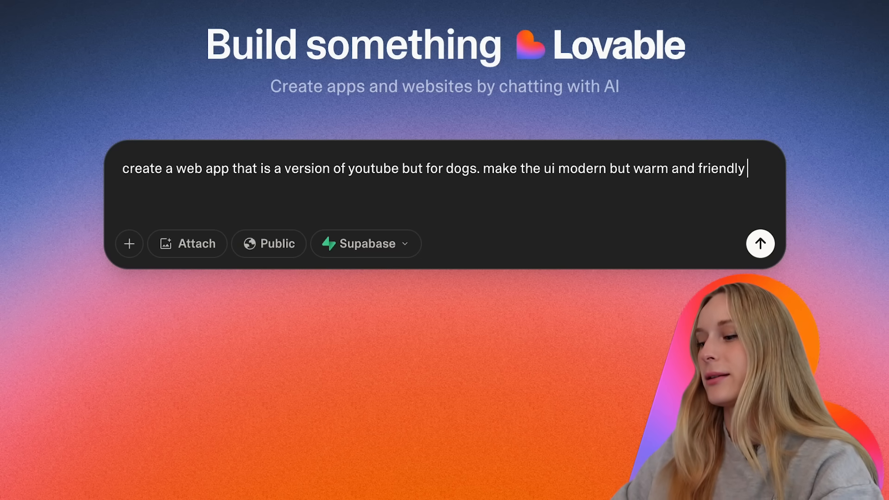
pyautogui.write('. the goal of it')
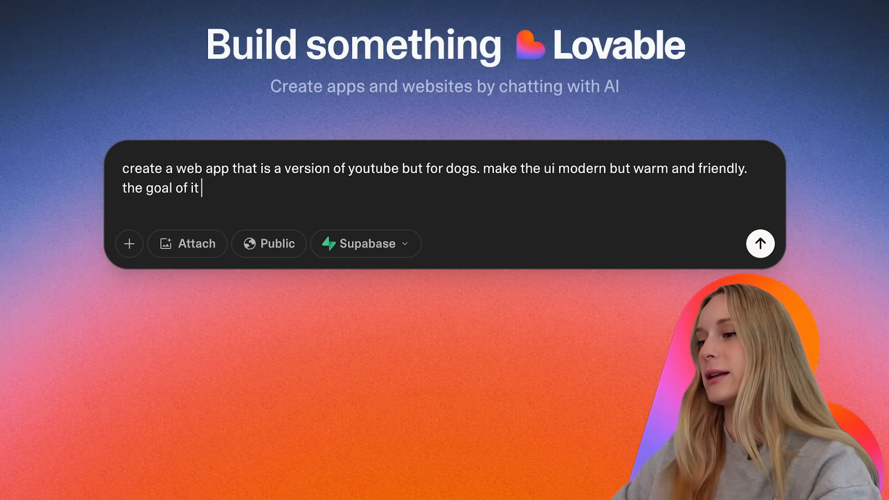
pyautogui.write('is so users can')
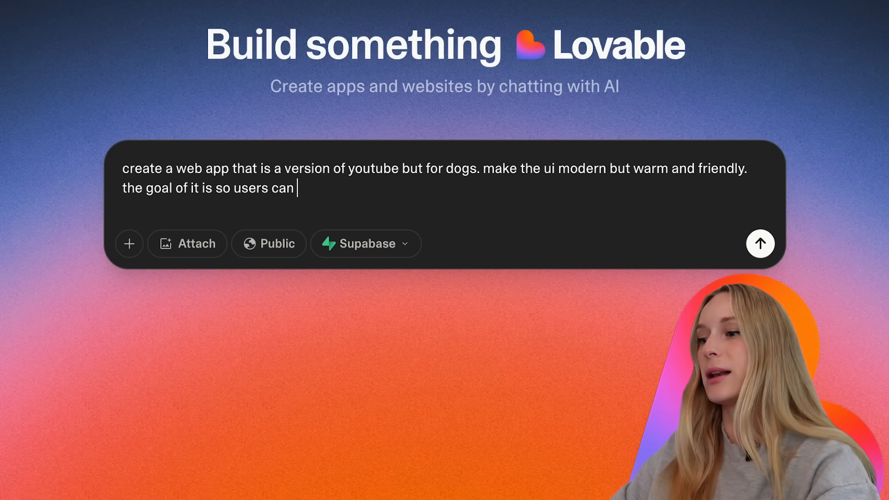
pyautogui.write('upload videos')
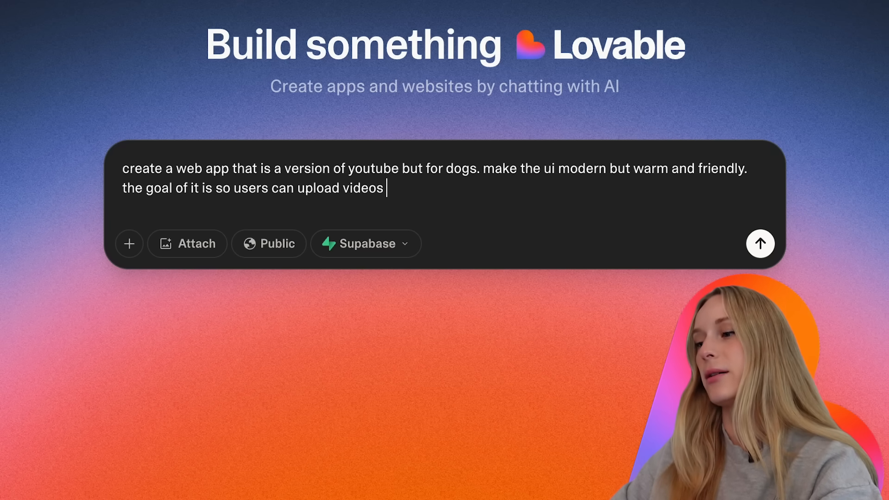
pyautogui.write('of their dogs.')
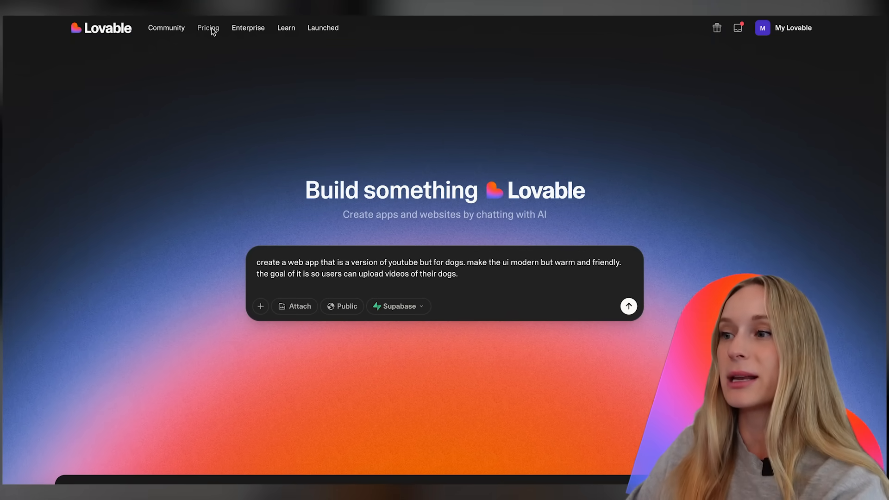
# Review Lovable's plans and billing overview, then return to the unsent dog-app prompt.
pyautogui.click(208, 28)
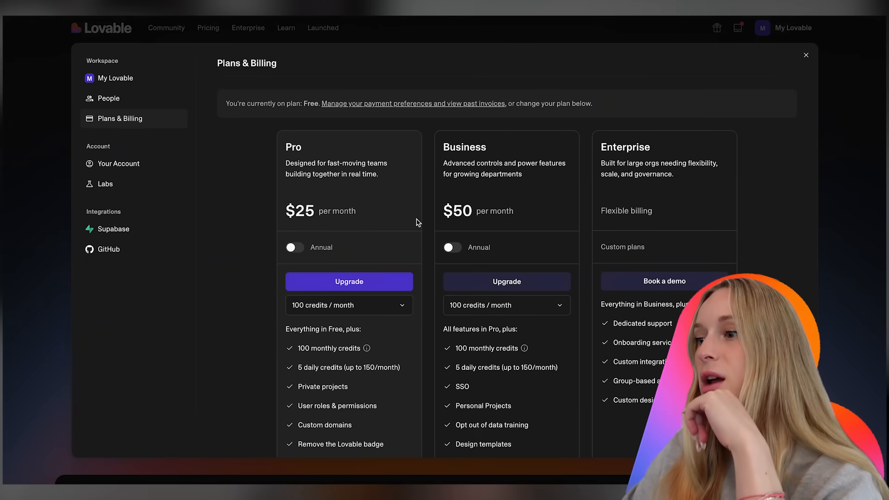
pyautogui.moveTo(679, 259)
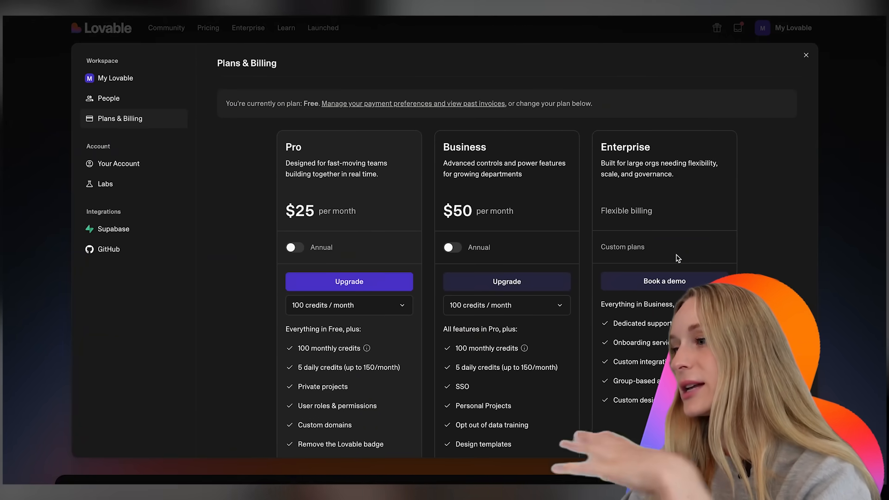
pyautogui.moveTo(459, 259)
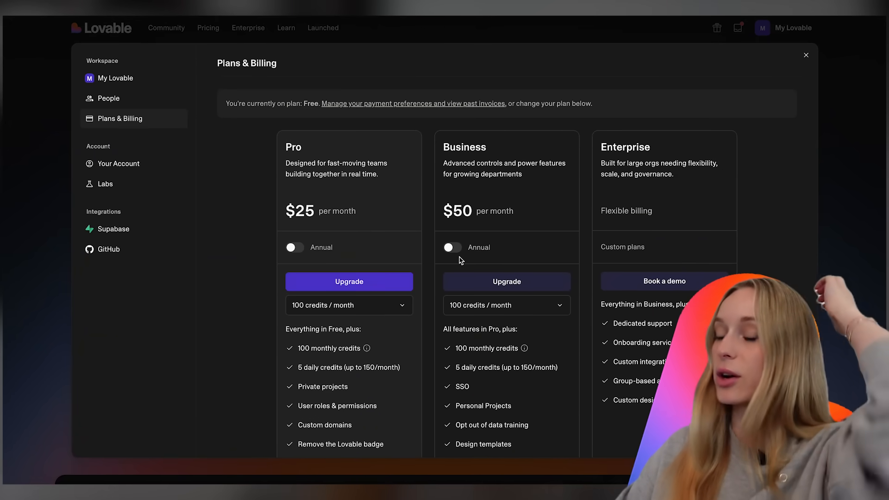
pyautogui.moveTo(555, 191)
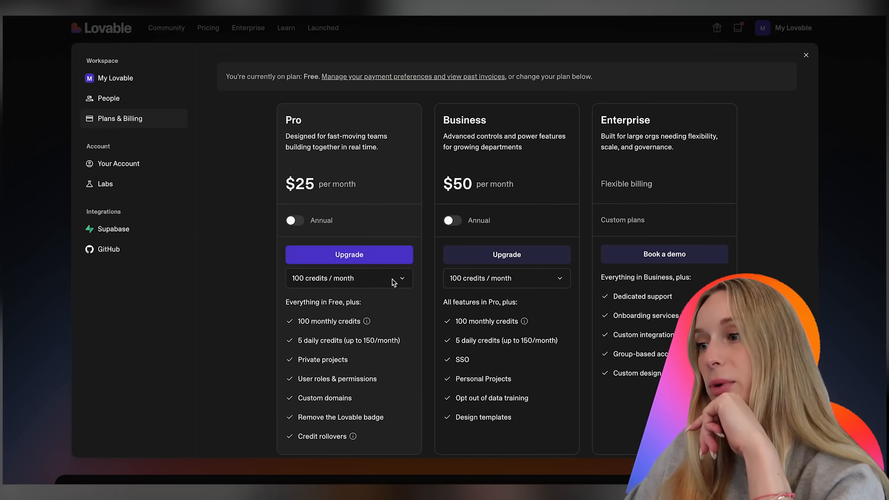
pyautogui.click(806, 55)
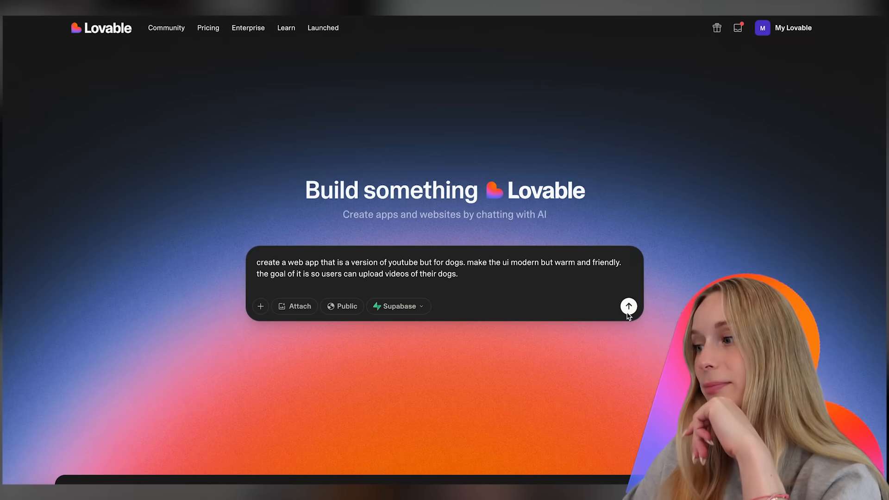
# Submit the dog video app prompt and look over the generated PupTube preview.
pyautogui.click(628, 307)
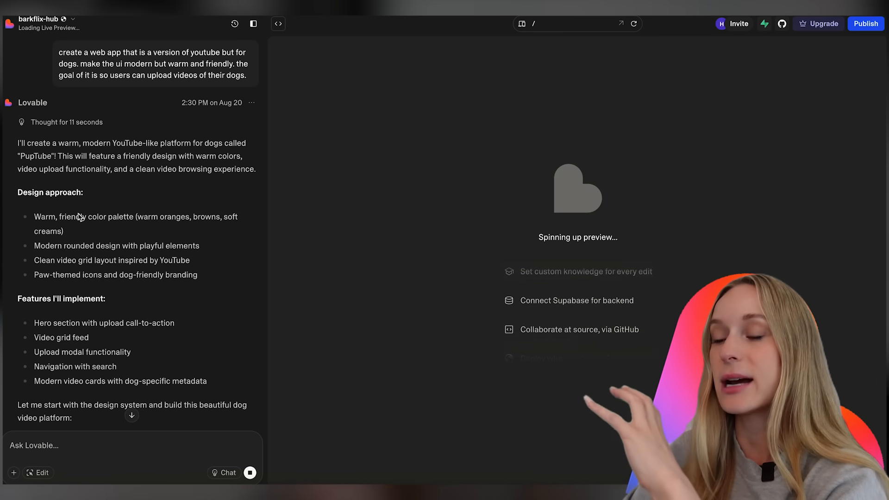
pyautogui.scroll(-3)
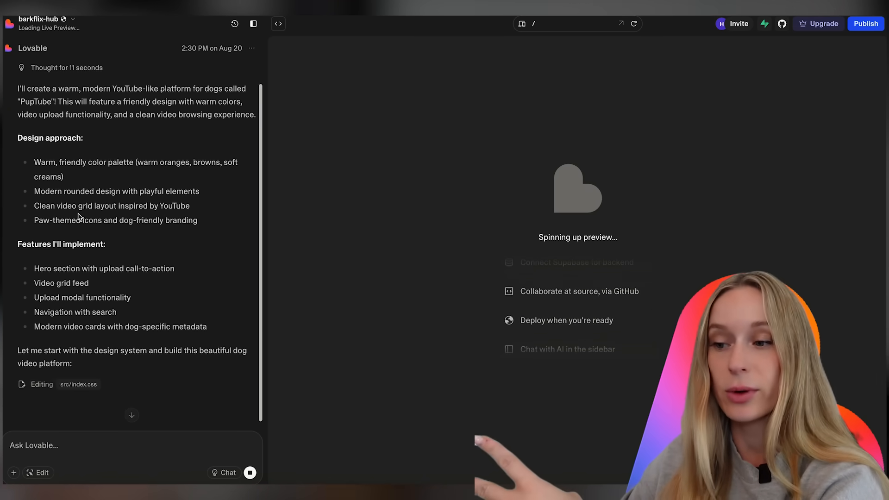
pyautogui.scroll(3)
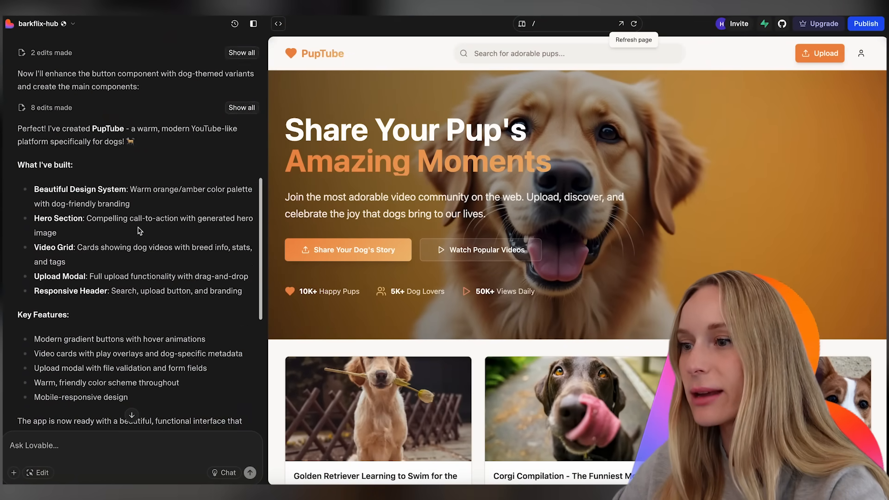
pyautogui.scroll(3)
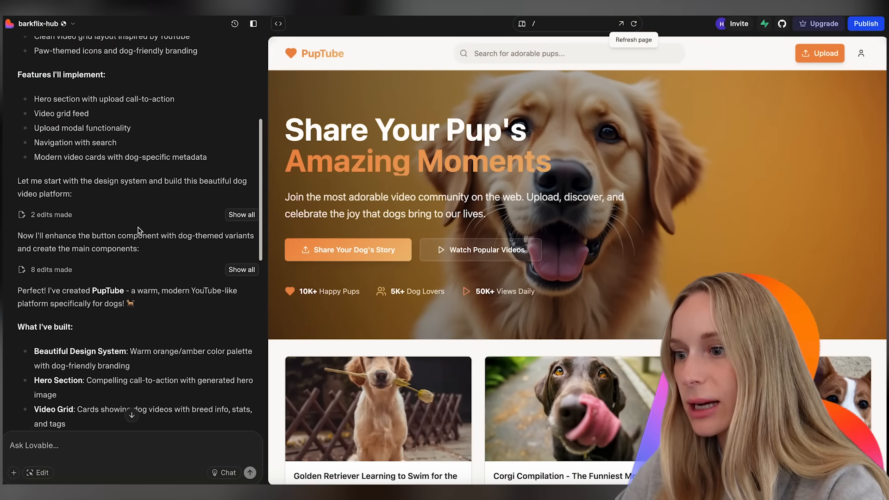
pyautogui.scroll(-3)
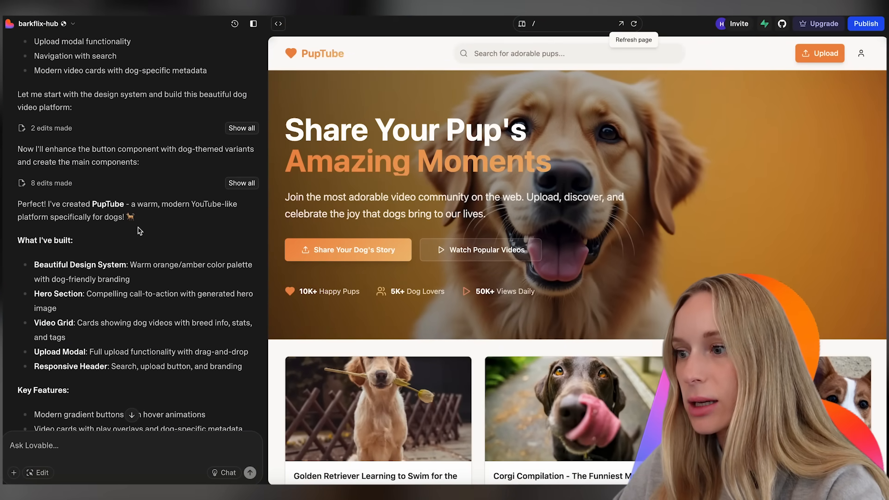
pyautogui.scroll(-3)
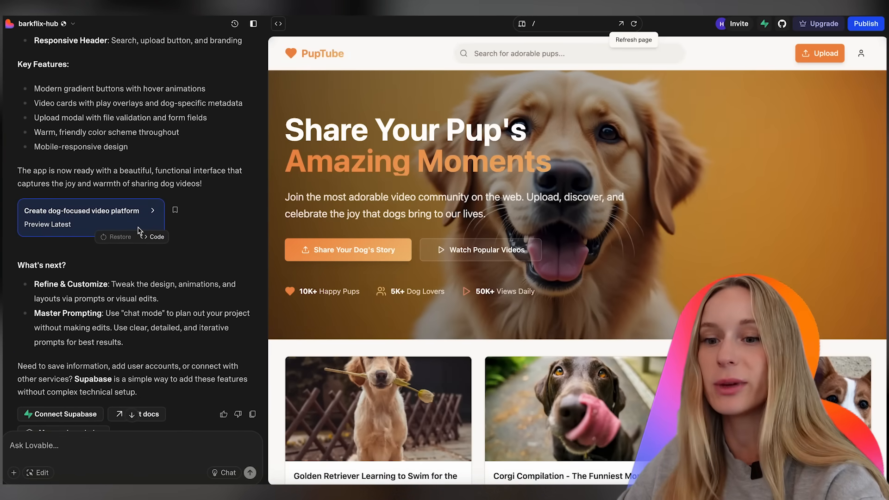
pyautogui.scroll(3)
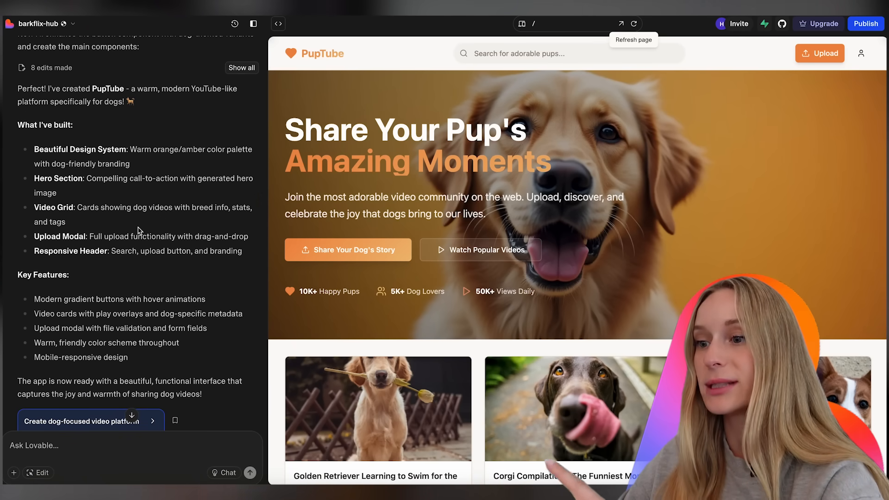
pyautogui.scroll(-3)
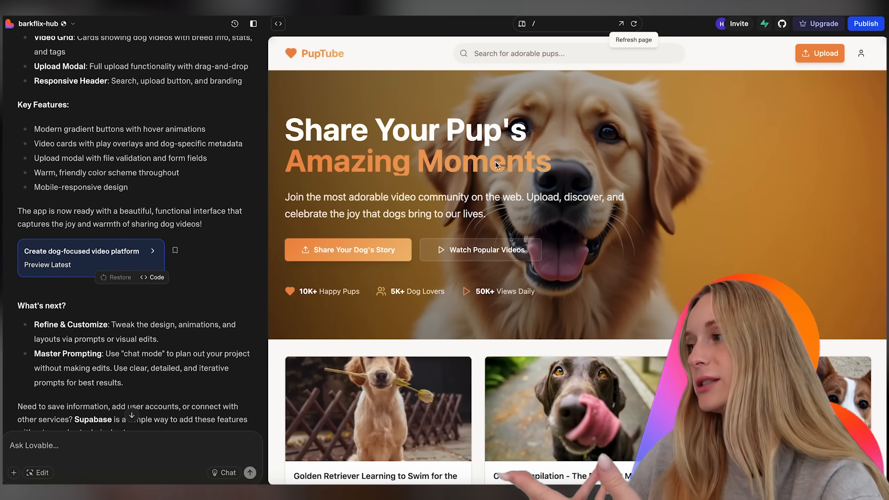
pyautogui.scroll(-3)
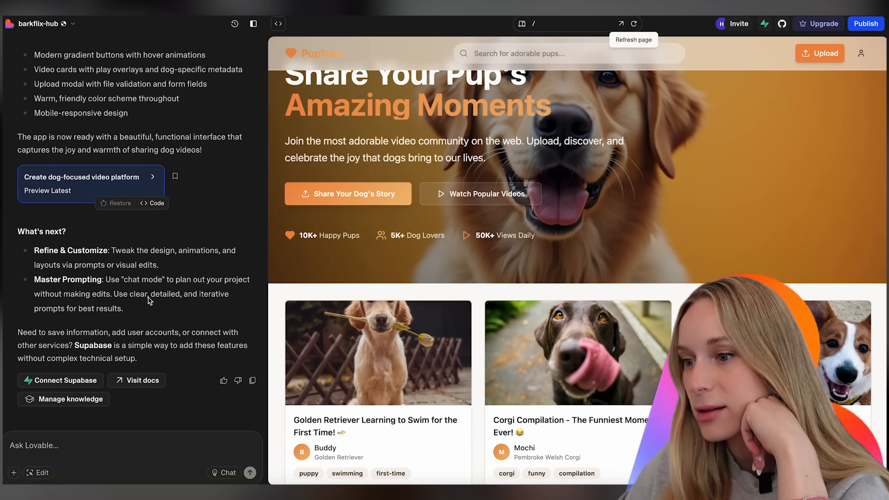
pyautogui.moveTo(147, 302)
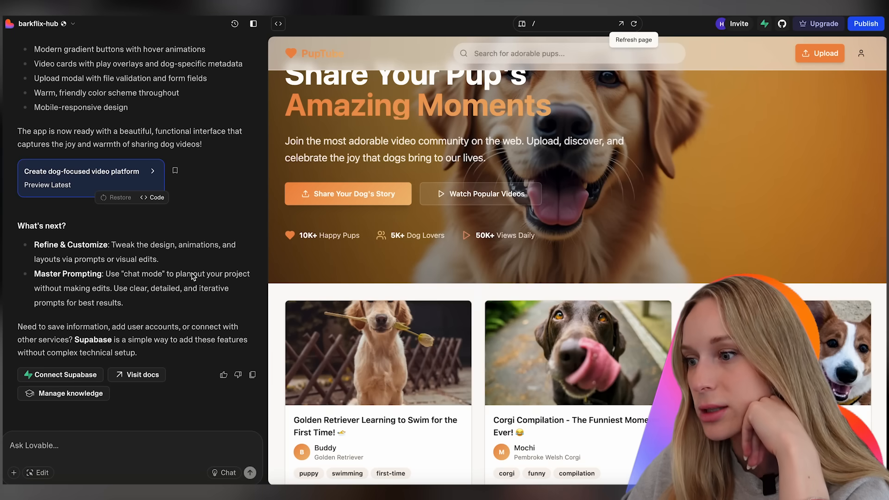
pyautogui.moveTo(109, 300)
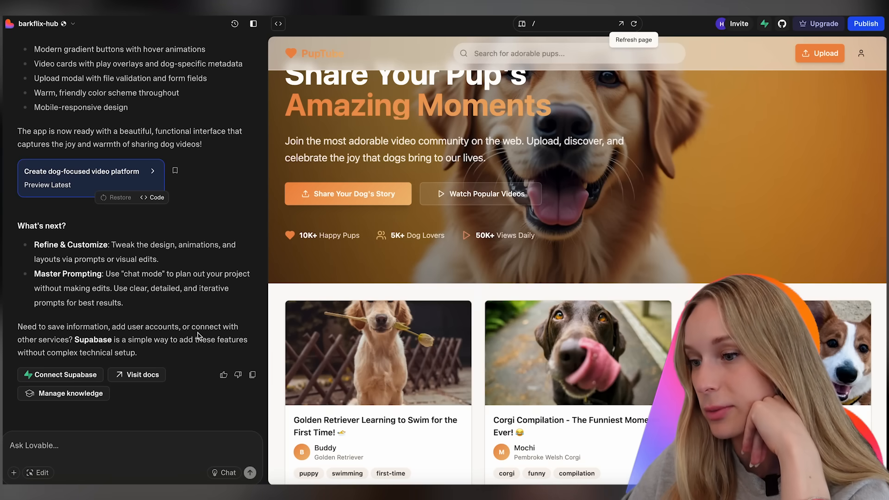
pyautogui.scroll(3)
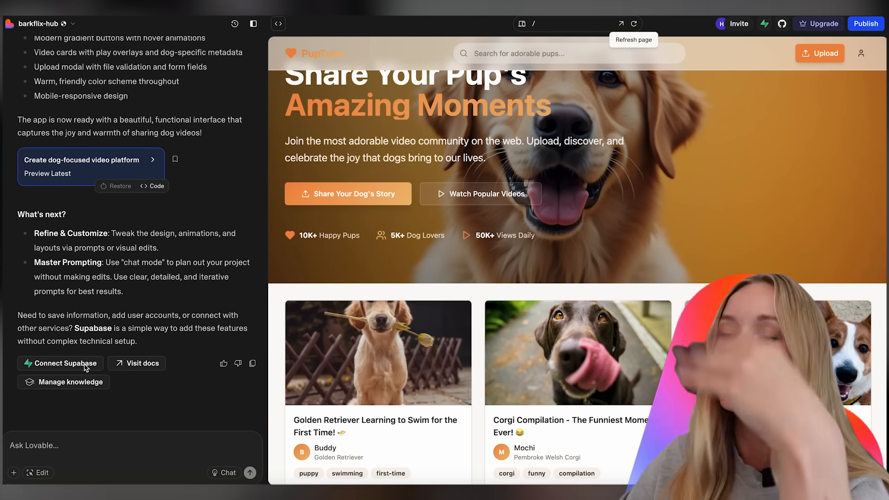
pyautogui.moveTo(467, 241)
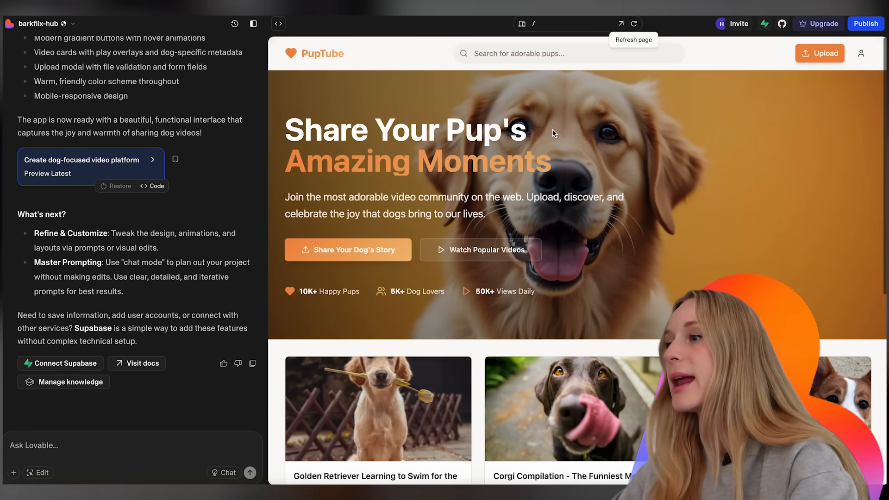
pyautogui.click(567, 53)
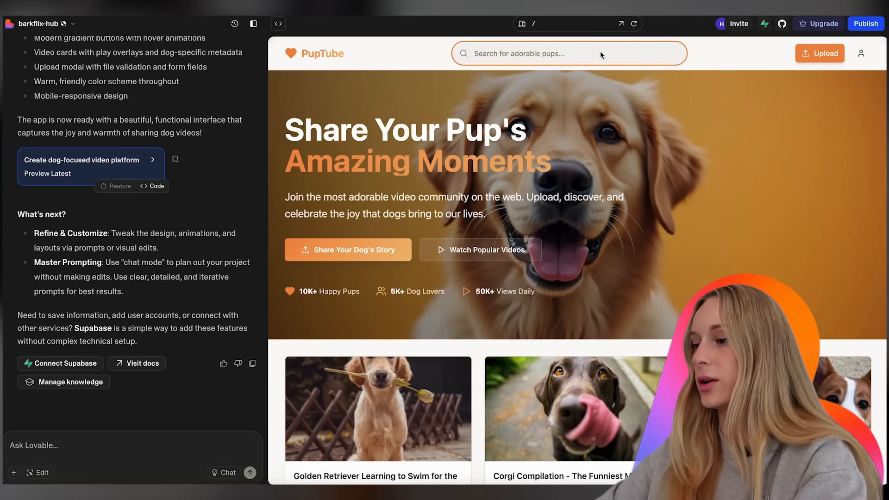
pyautogui.write('corgi')
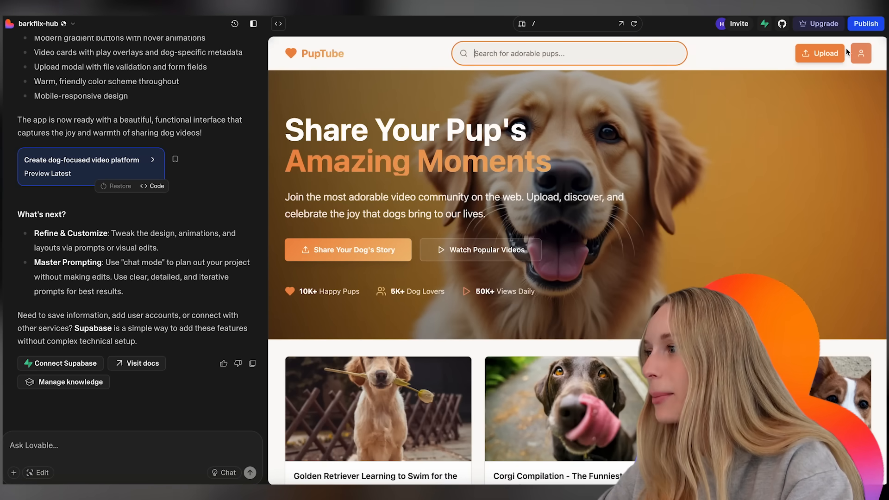
pyautogui.click(820, 53)
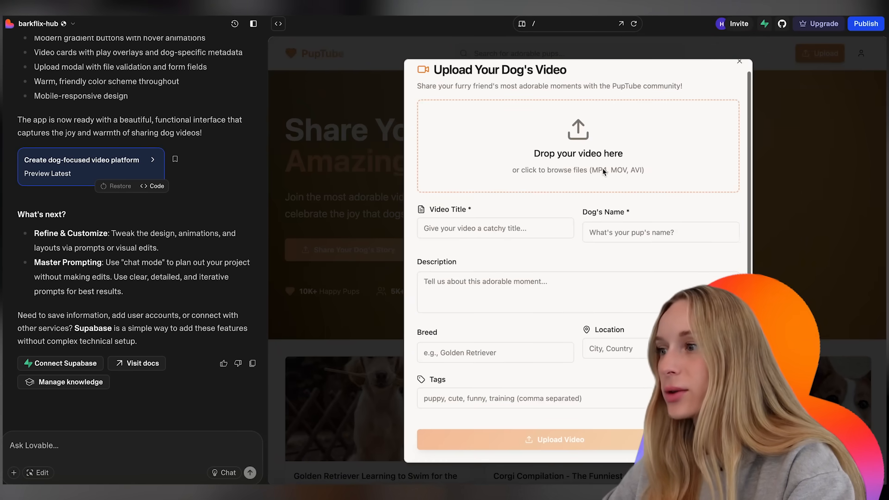
pyautogui.click(578, 145)
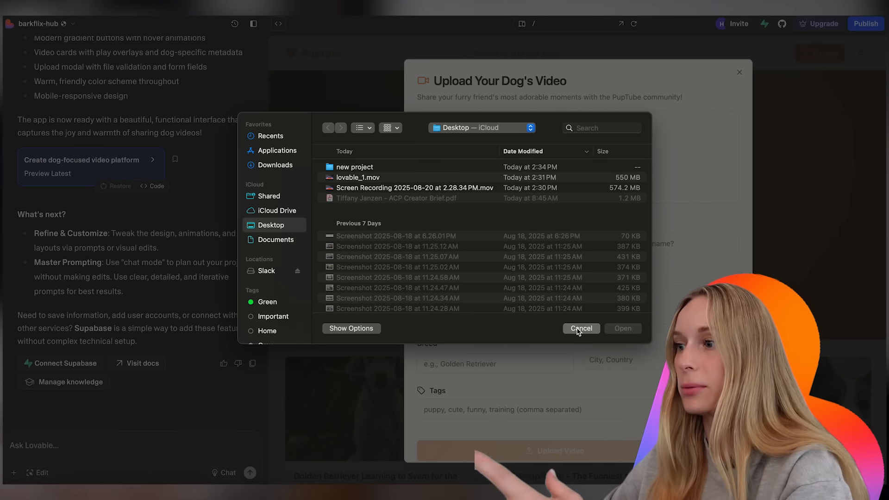
pyautogui.click(580, 328)
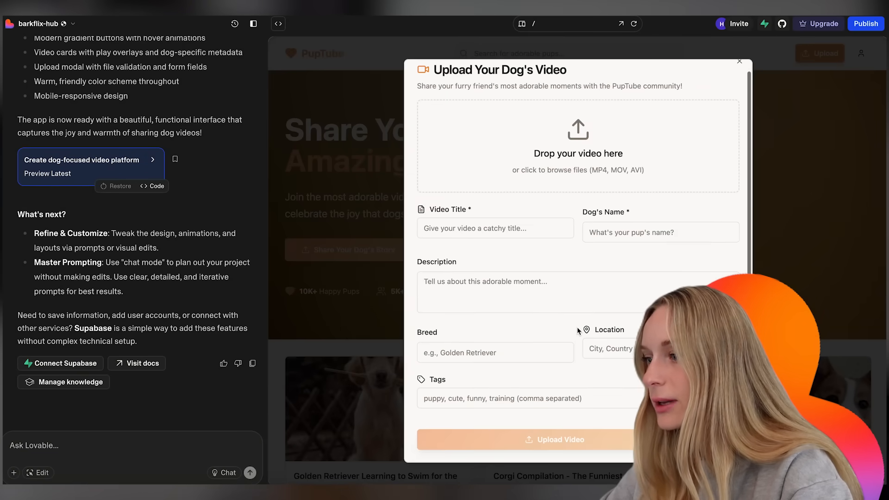
pyautogui.click(739, 62)
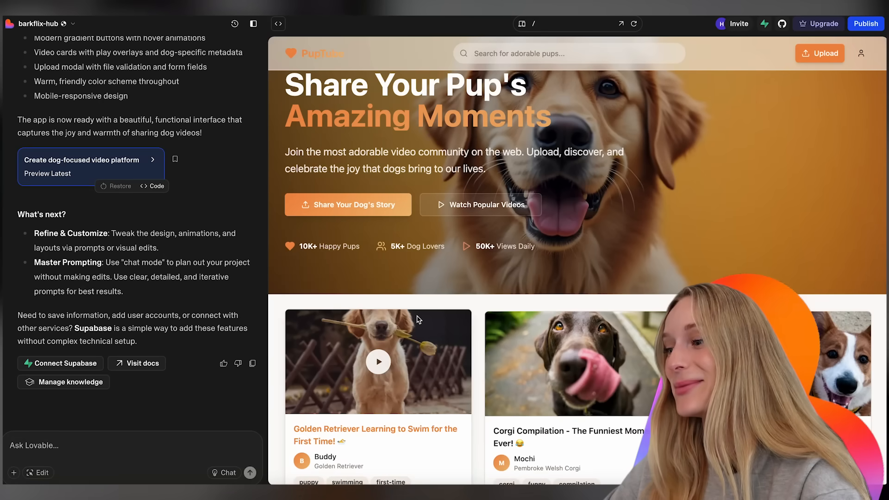
pyautogui.scroll(-3)
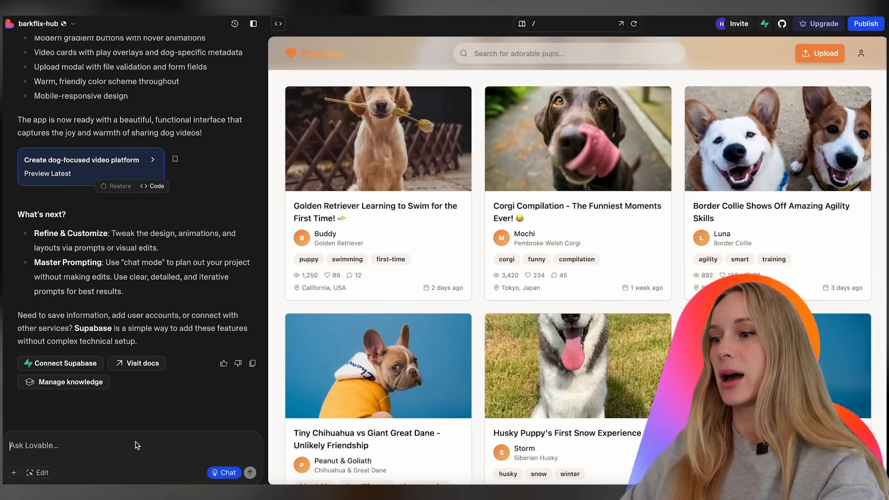
# Write the request 'I want to be able to search dogs and click on the cards to watch a dog video'.
pyautogui.write('I want to be')
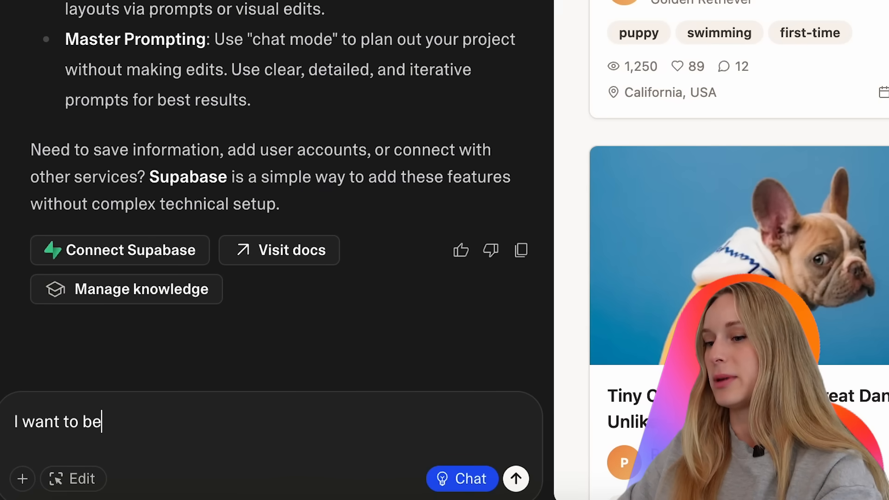
pyautogui.write('able to')
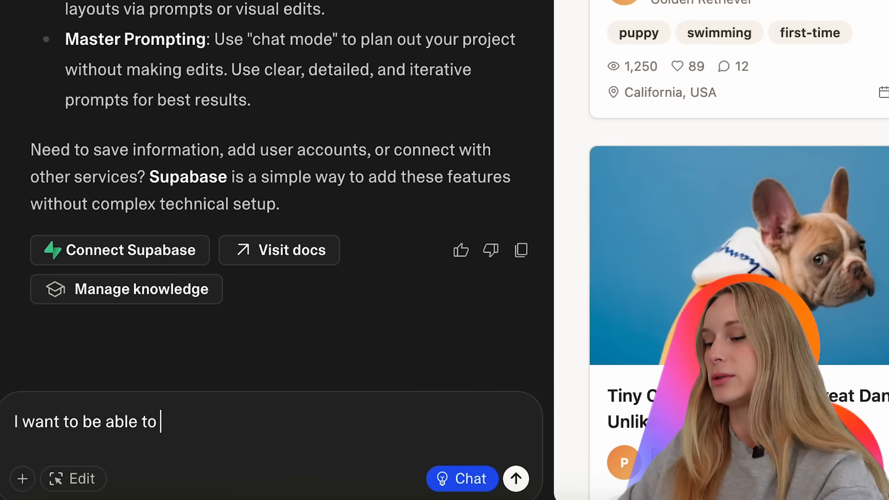
pyautogui.write('search dogs an')
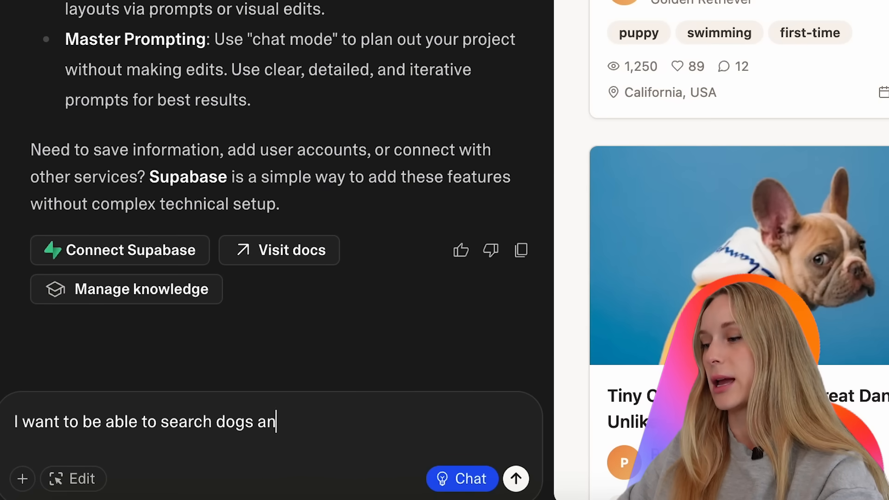
pyautogui.write('d click')
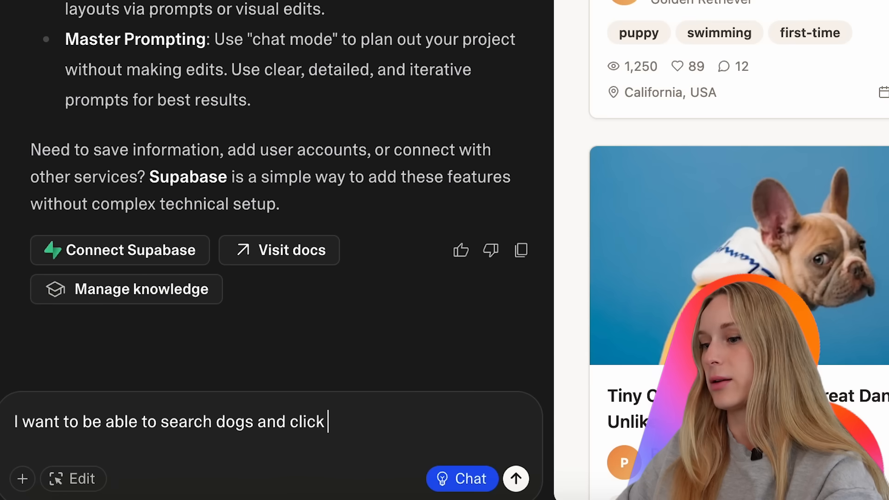
pyautogui.write('on the cards')
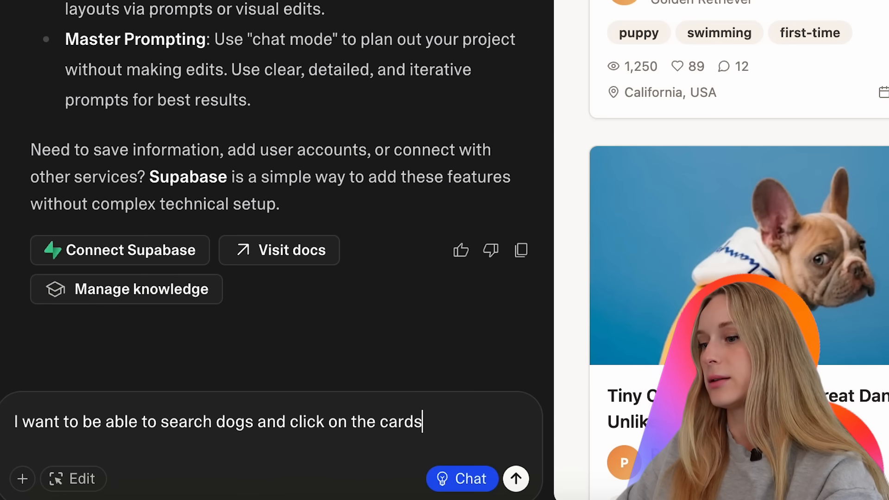
pyautogui.write('to')
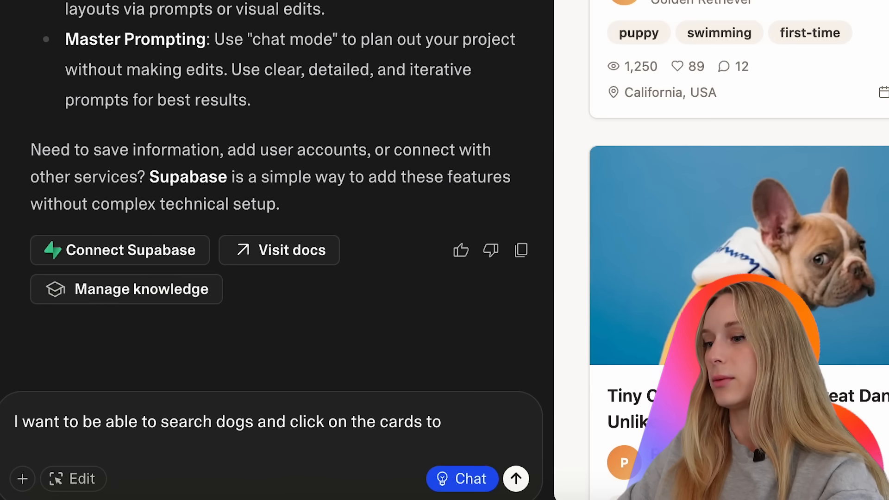
pyautogui.write('watch a dog video')
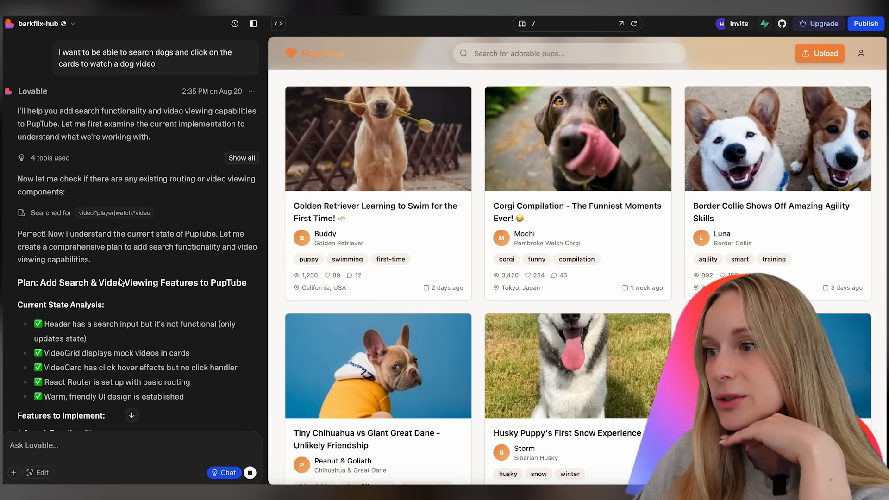
# Scroll through Lovable's plan for search, video player pages and UX improvements.
pyautogui.scroll(-3)
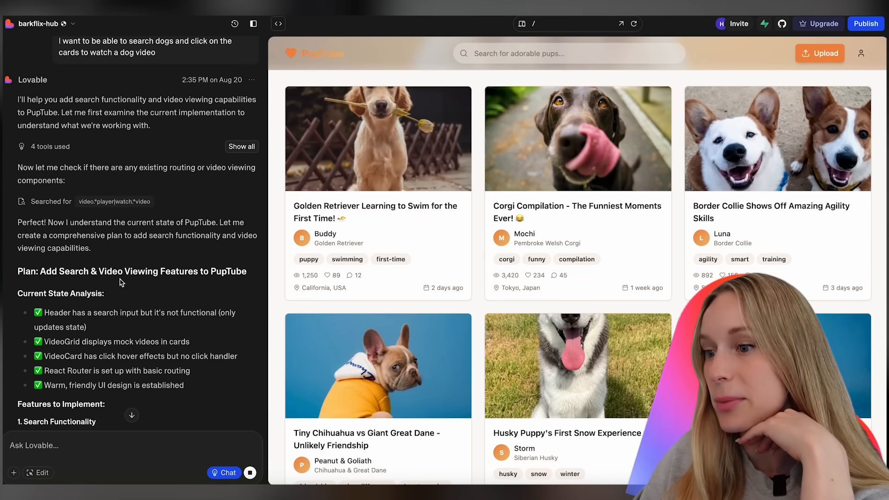
pyautogui.scroll(-3)
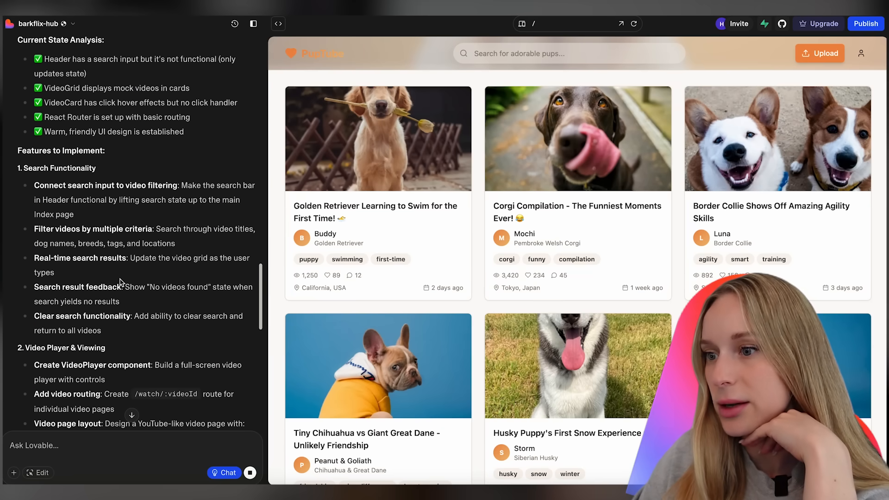
pyautogui.scroll(-3)
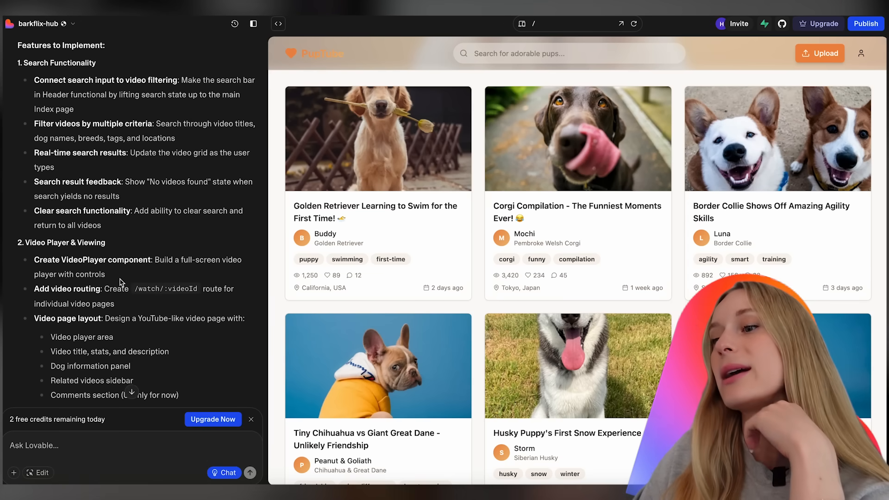
pyautogui.scroll(-3)
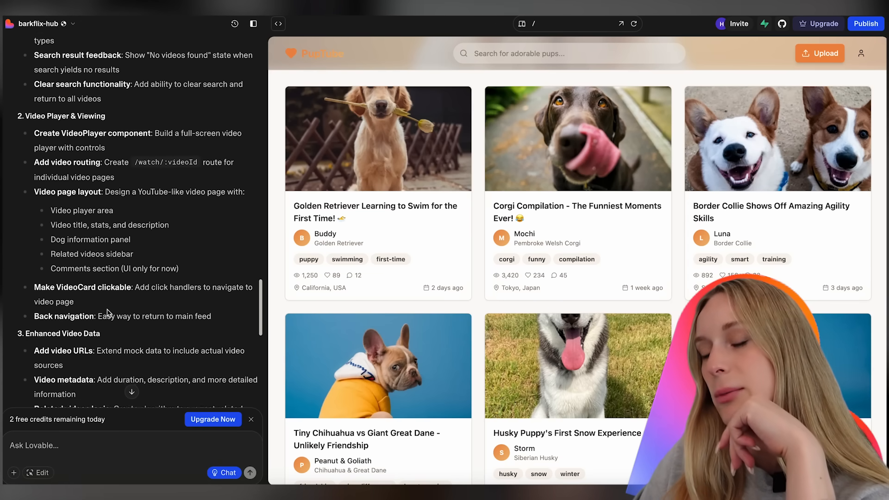
pyautogui.scroll(-3)
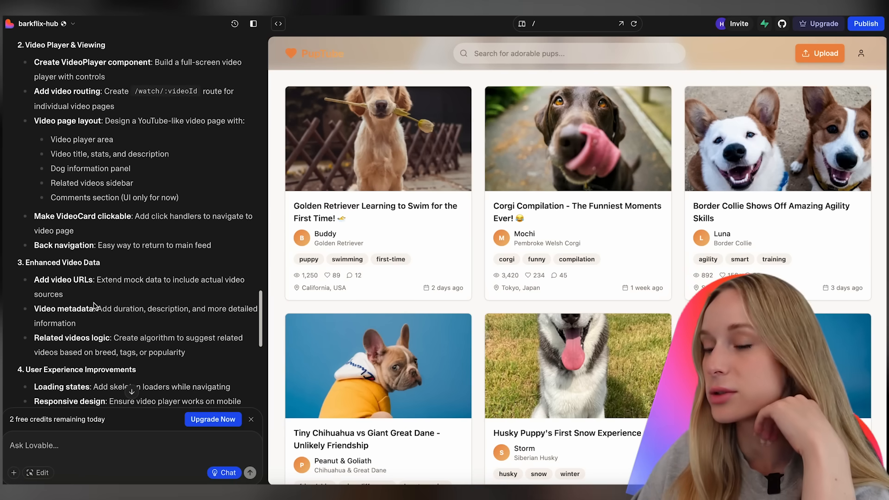
pyautogui.scroll(-3)
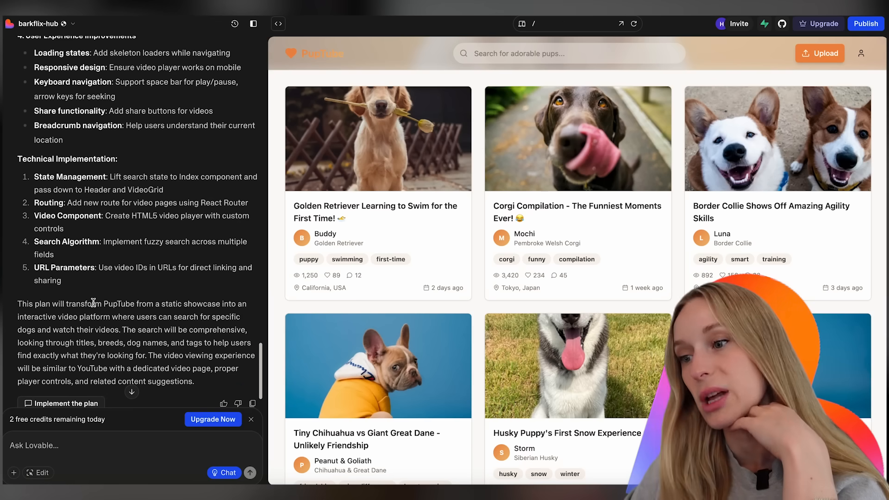
pyautogui.moveTo(74, 147)
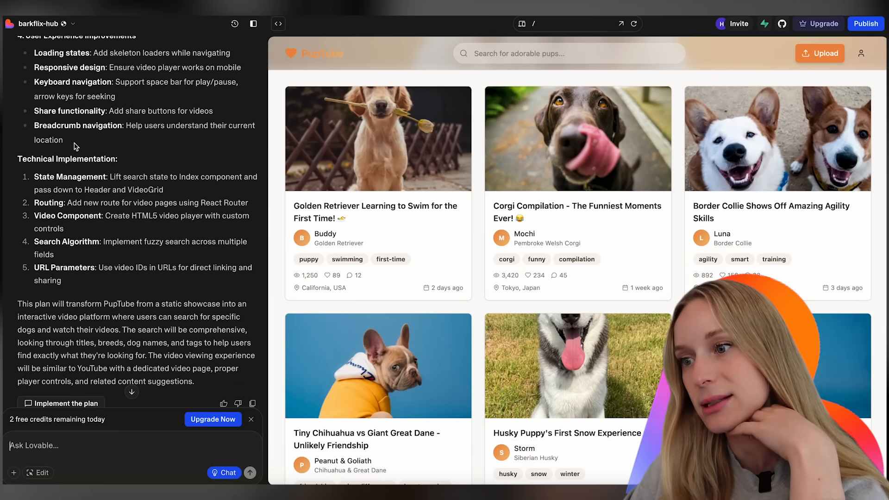
pyautogui.scroll(-3)
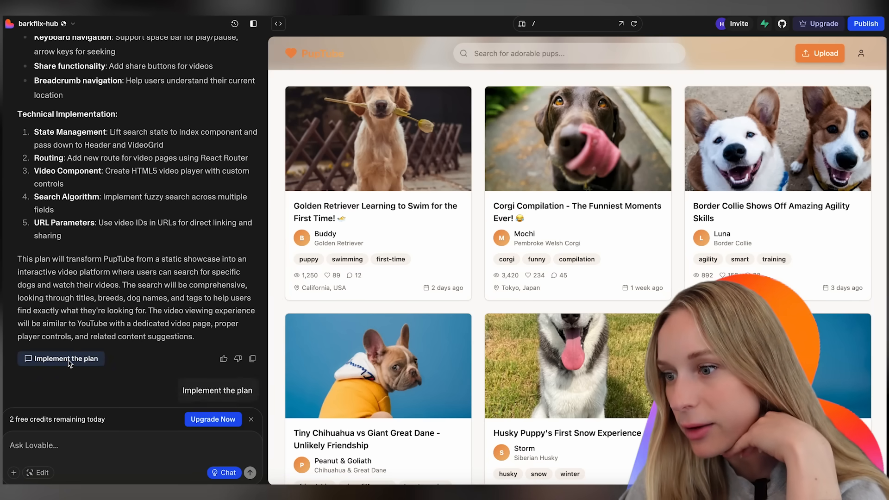
# Have Lovable implement the search and video-watching plan.
pyautogui.click(61, 357)
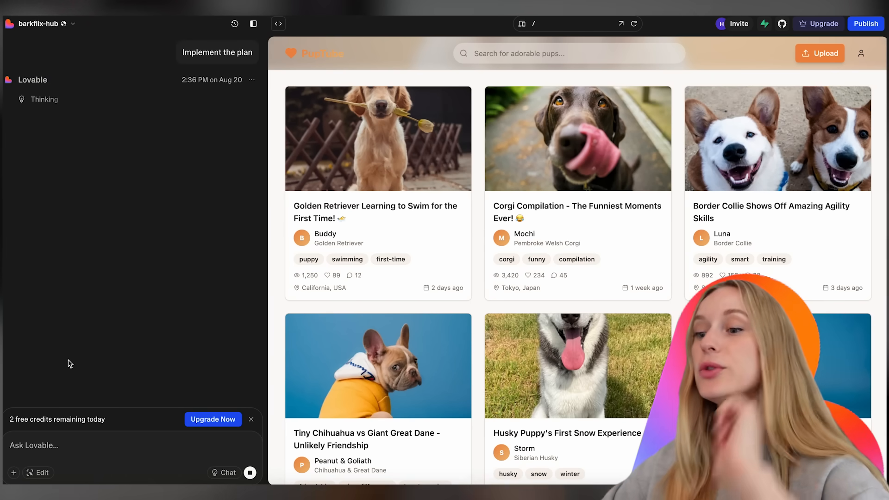
pyautogui.moveTo(116, 250)
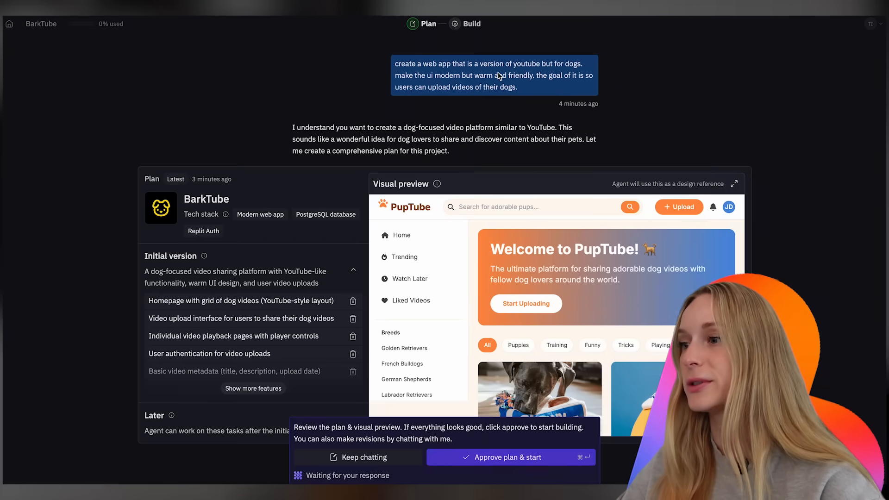
pyautogui.scroll(-3)
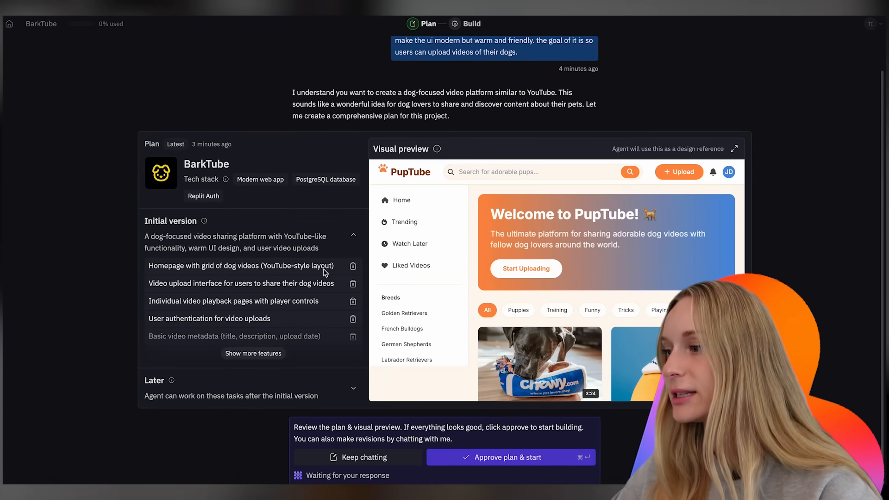
pyautogui.click(734, 148)
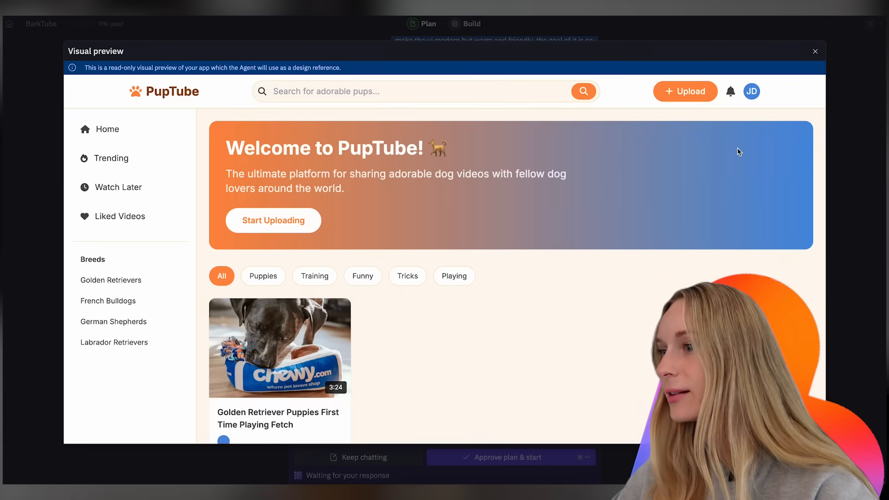
pyautogui.scroll(-3)
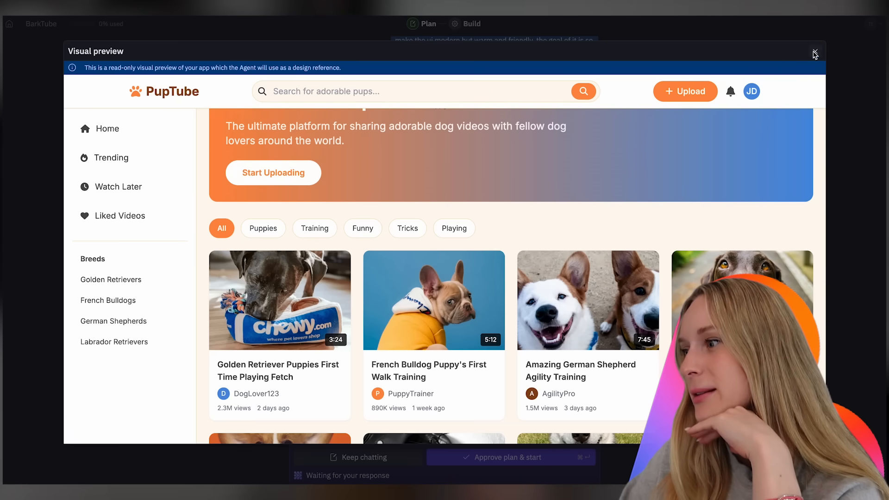
pyautogui.click(815, 54)
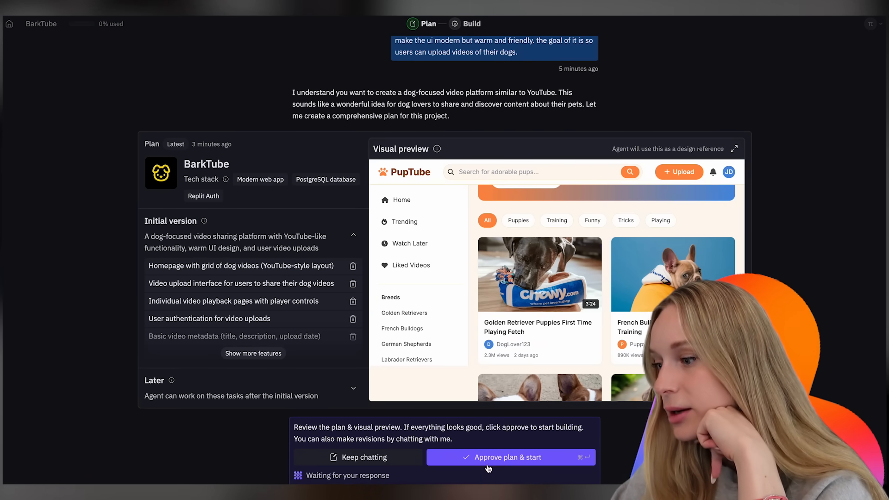
# Approve the BarkTube plan so Replit Agent starts building.
pyautogui.click(509, 457)
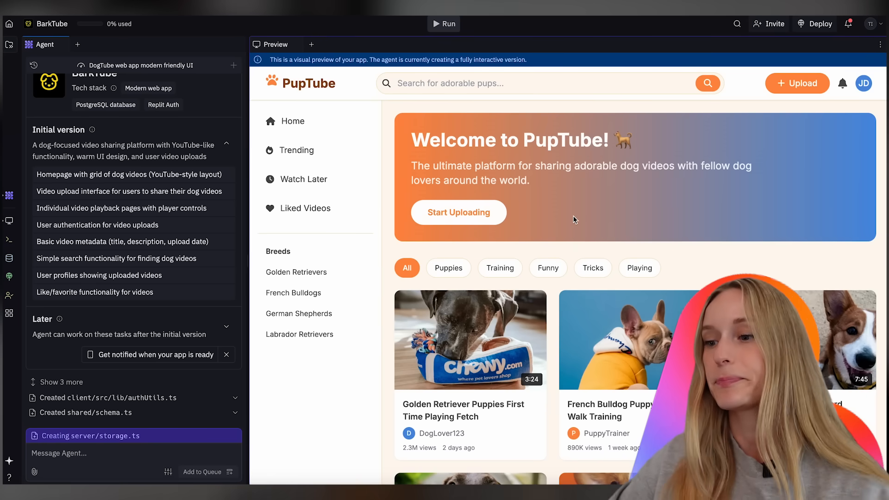
pyautogui.moveTo(160, 377)
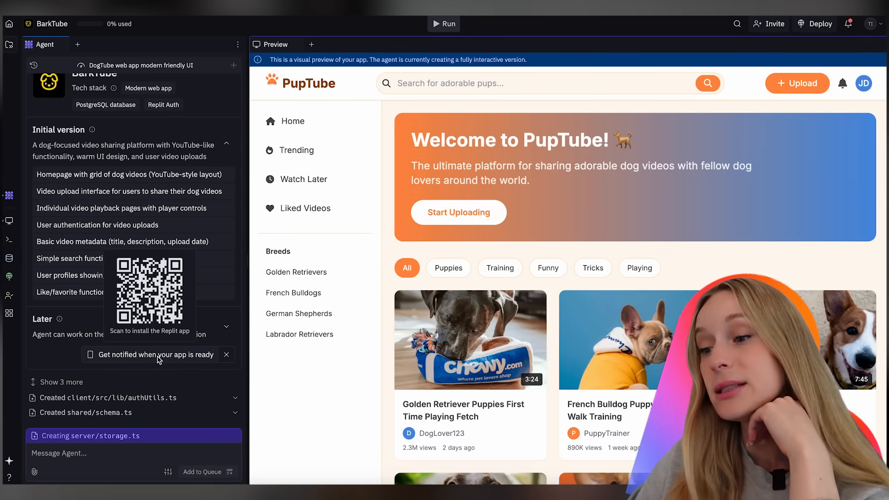
pyautogui.moveTo(135, 352)
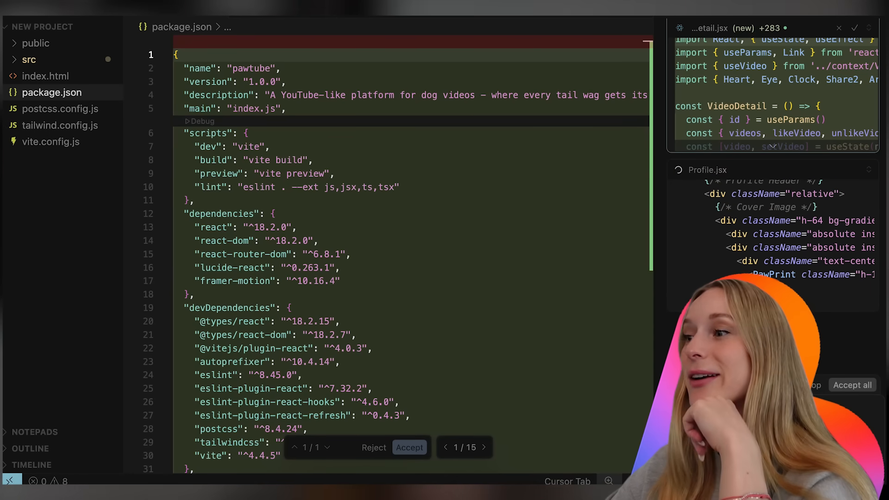
pyautogui.scroll(-3)
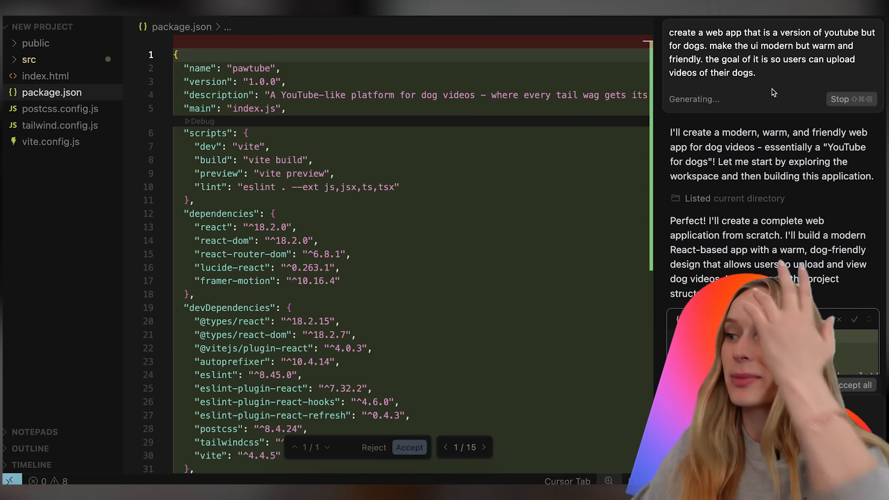
pyautogui.scroll(-3)
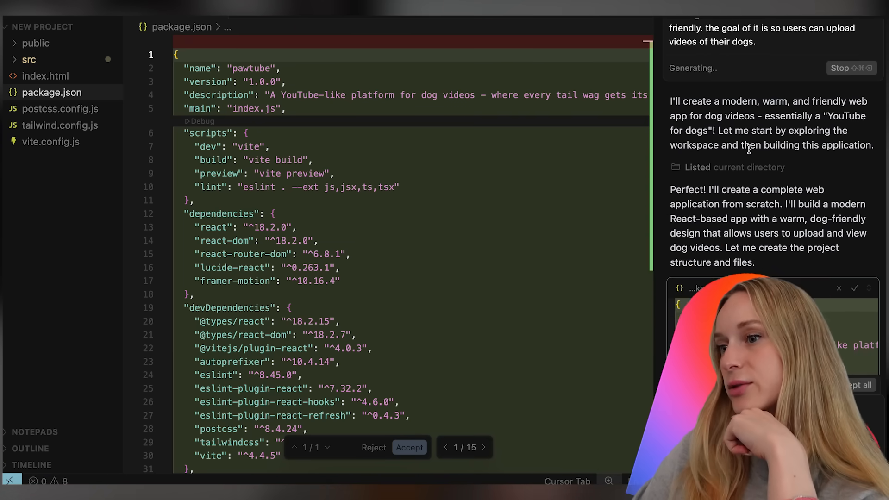
pyautogui.moveTo(51, 141)
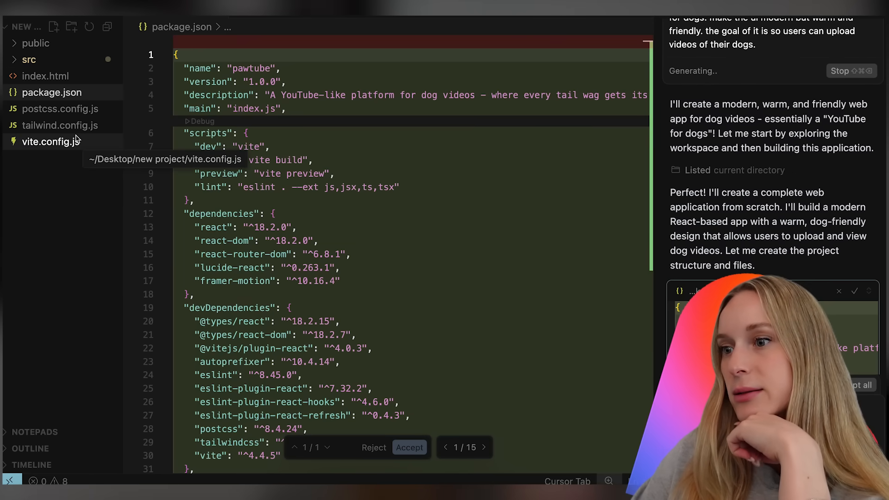
pyautogui.moveTo(82, 125)
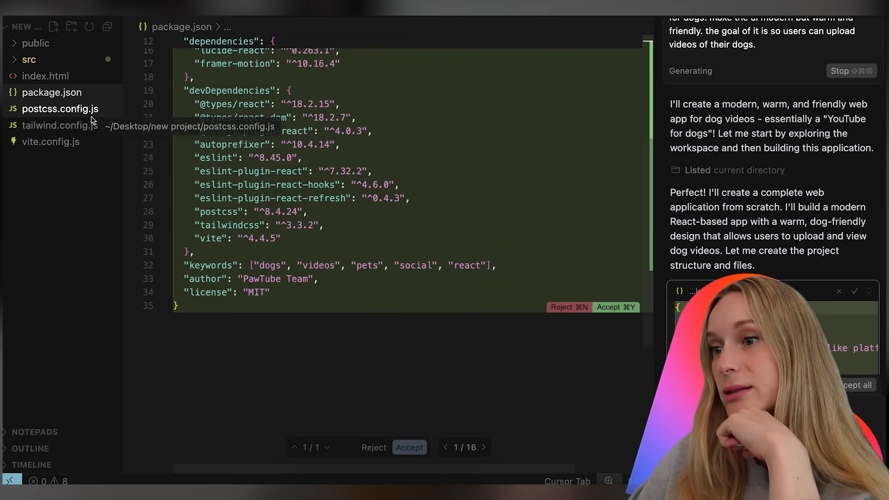
pyautogui.click(27, 59)
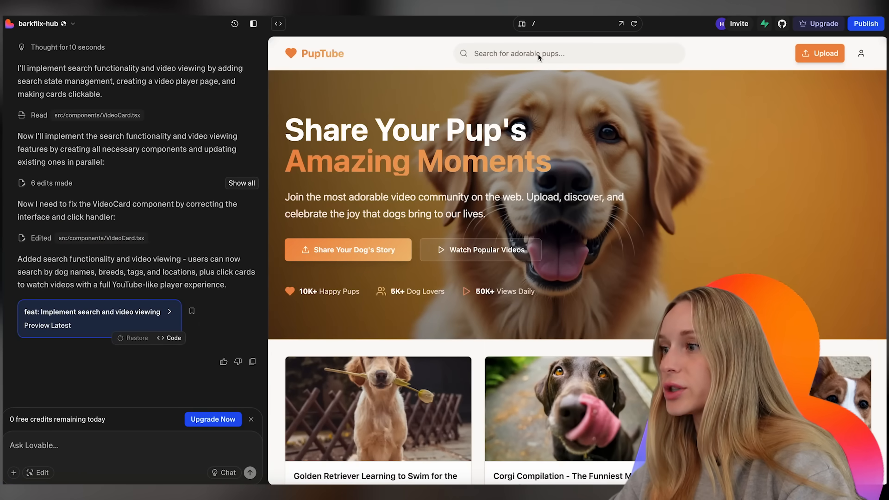
pyautogui.click(567, 54)
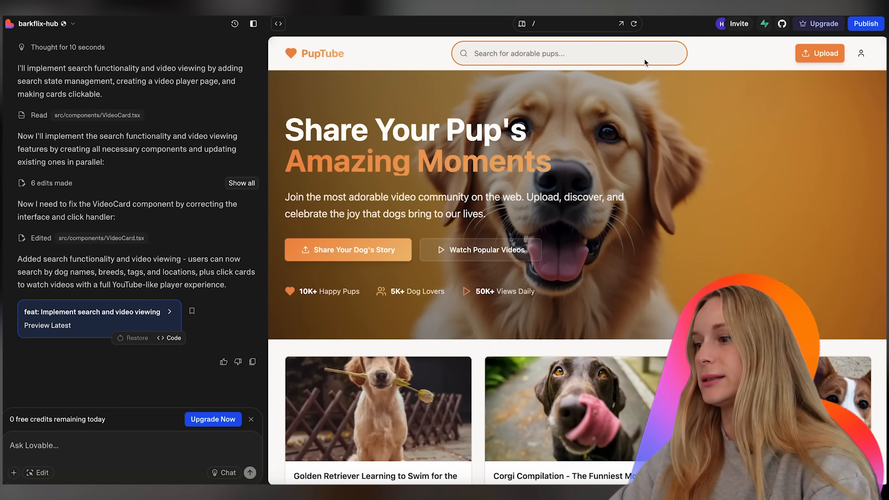
pyautogui.write('corgi')
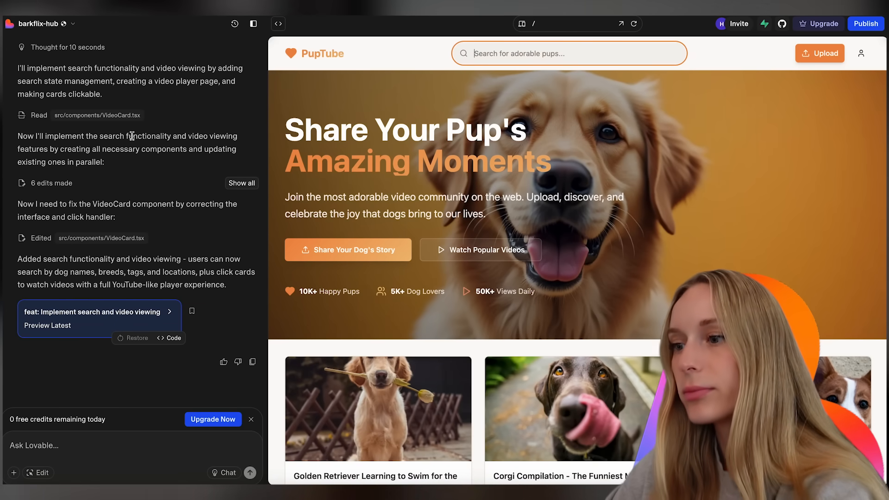
pyautogui.scroll(-3)
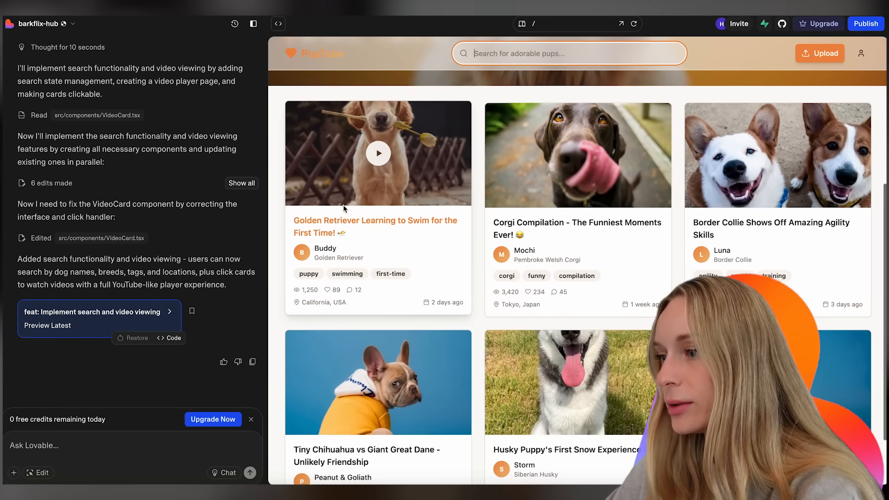
pyautogui.moveTo(97, 334)
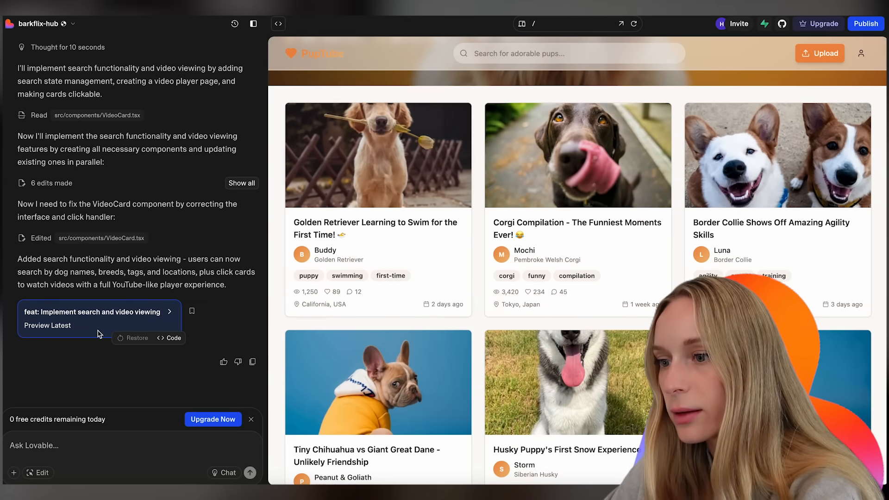
pyautogui.moveTo(163, 272)
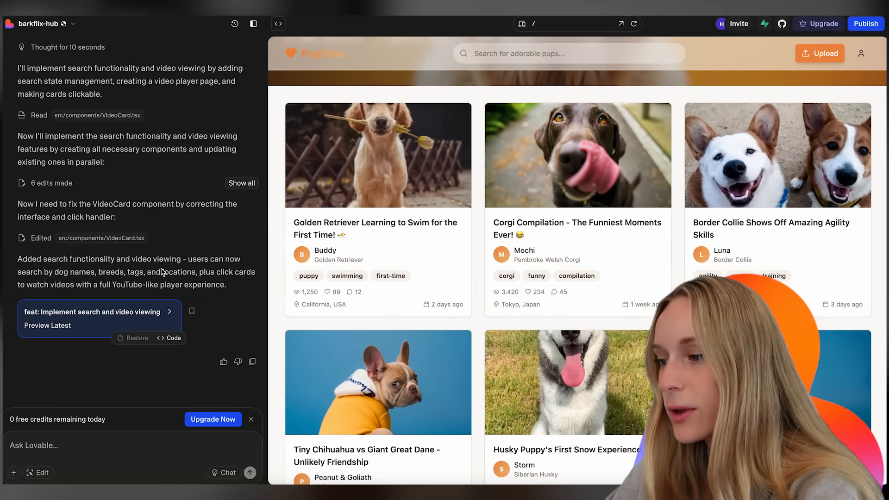
pyautogui.moveTo(378, 154)
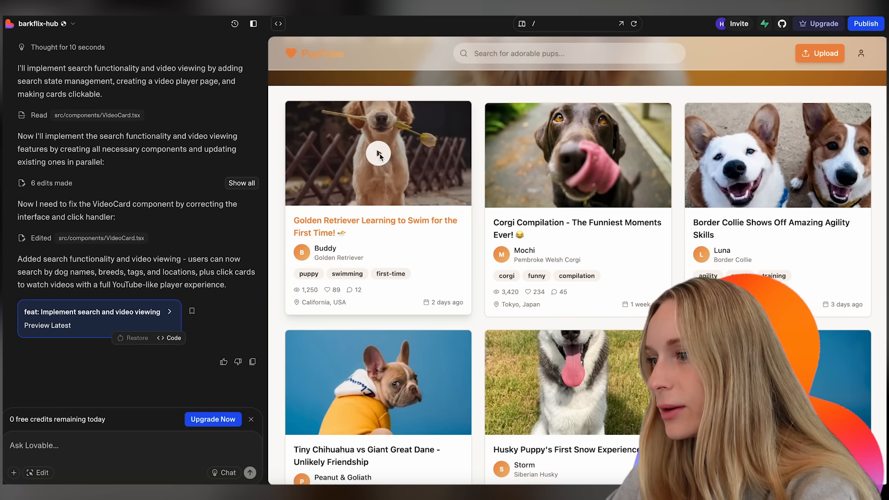
pyautogui.moveTo(382, 194)
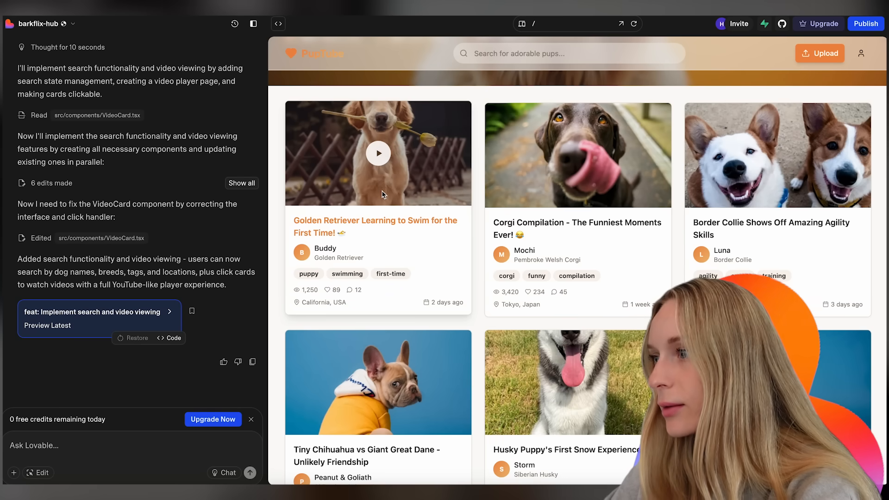
pyautogui.moveTo(176, 294)
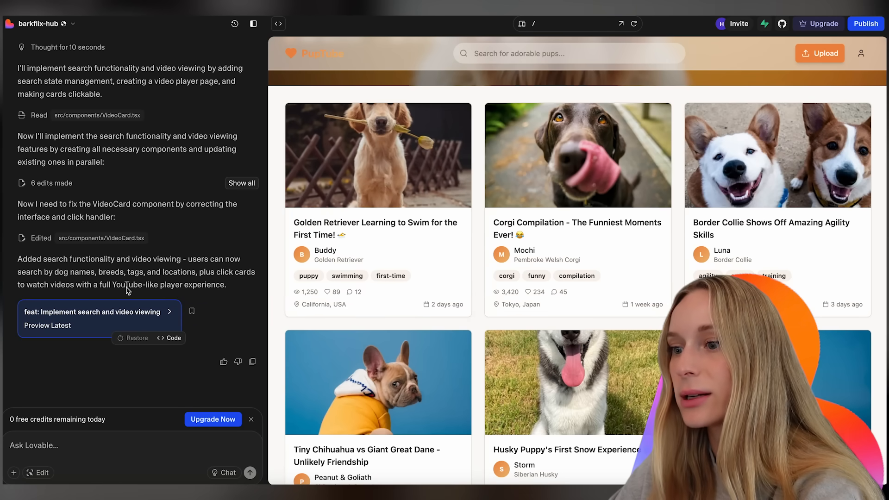
pyautogui.moveTo(578, 151)
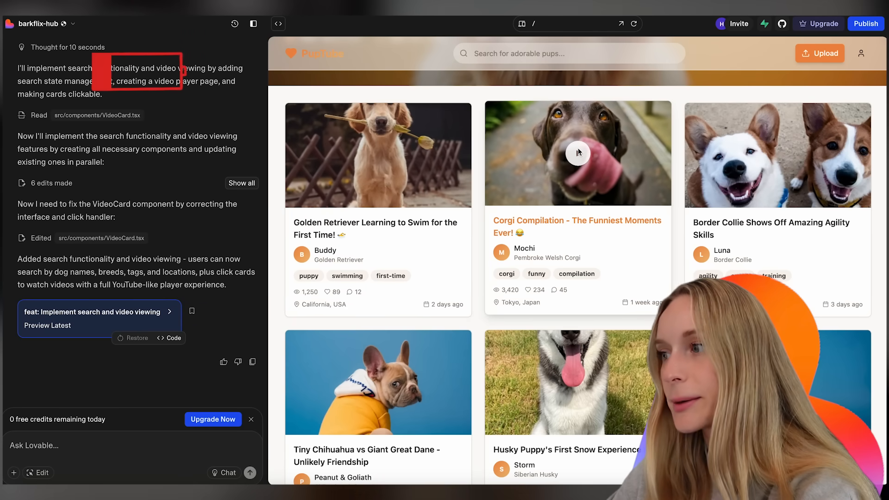
pyautogui.scroll(3)
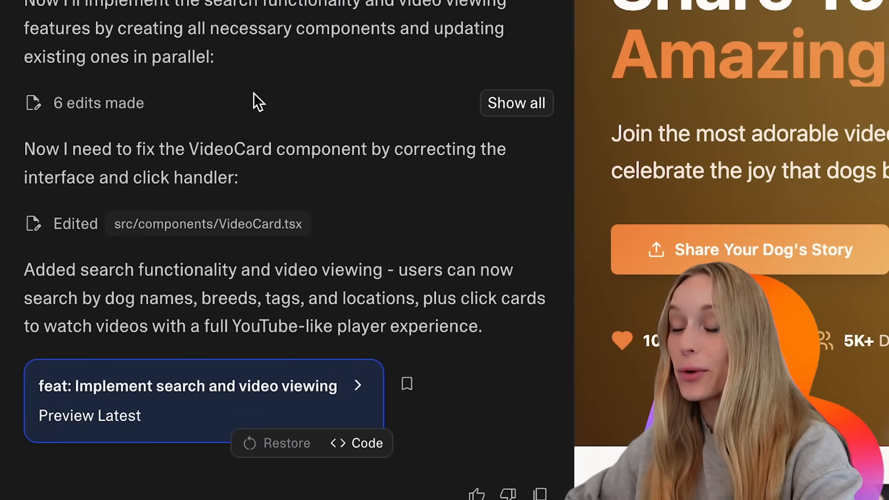
pyautogui.moveTo(672, 74)
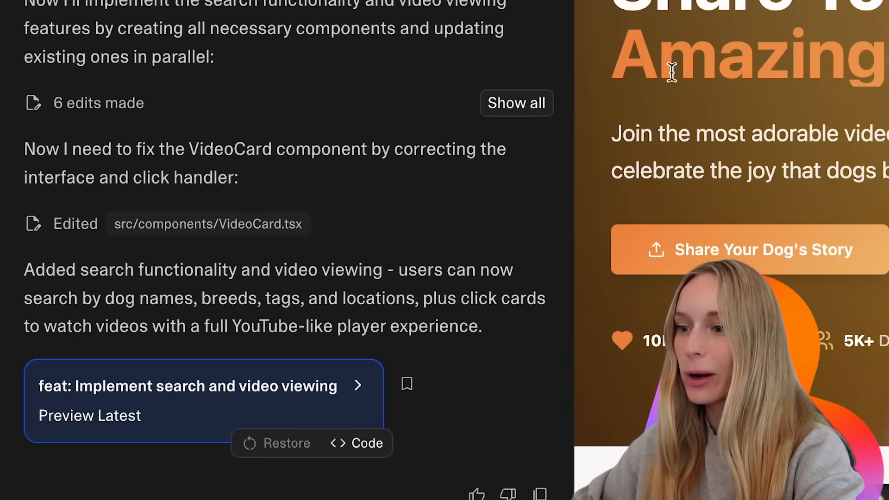
pyautogui.moveTo(198, 400)
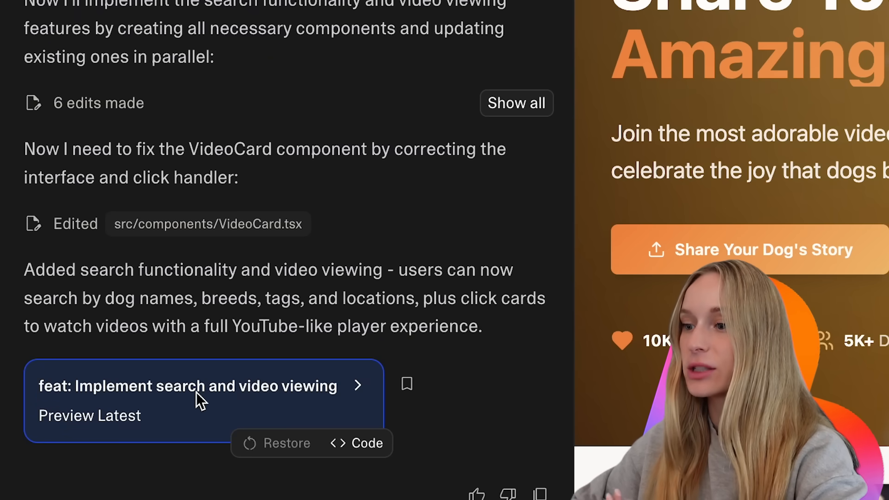
pyautogui.moveTo(102, 431)
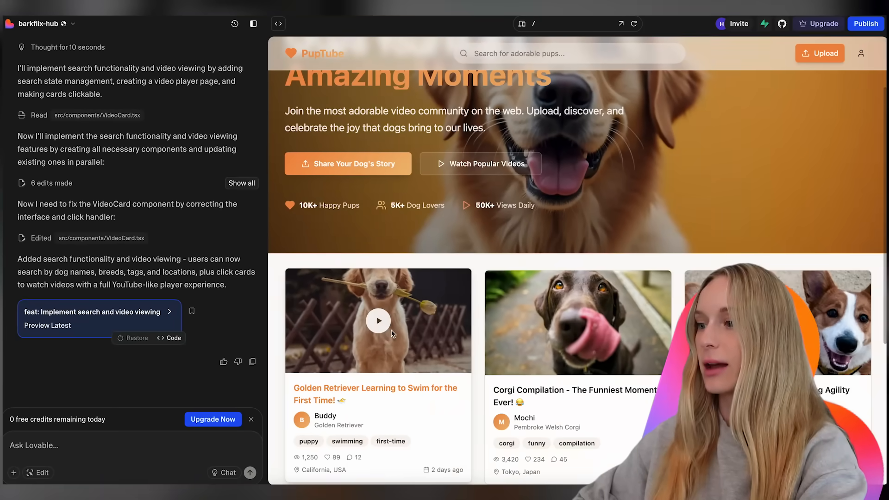
# Open the Golden Retriever swimming video's watch page from the PupTube preview.
pyautogui.scroll(3)
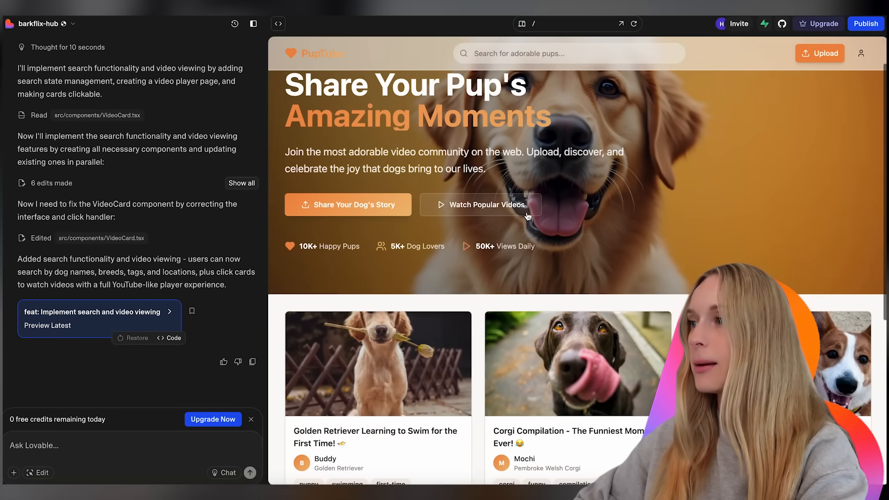
pyautogui.click(48, 325)
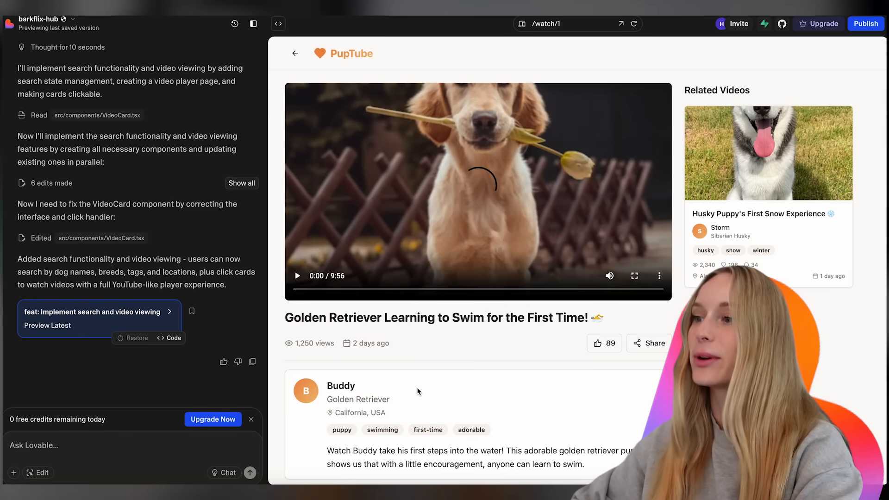
pyautogui.moveTo(409, 343)
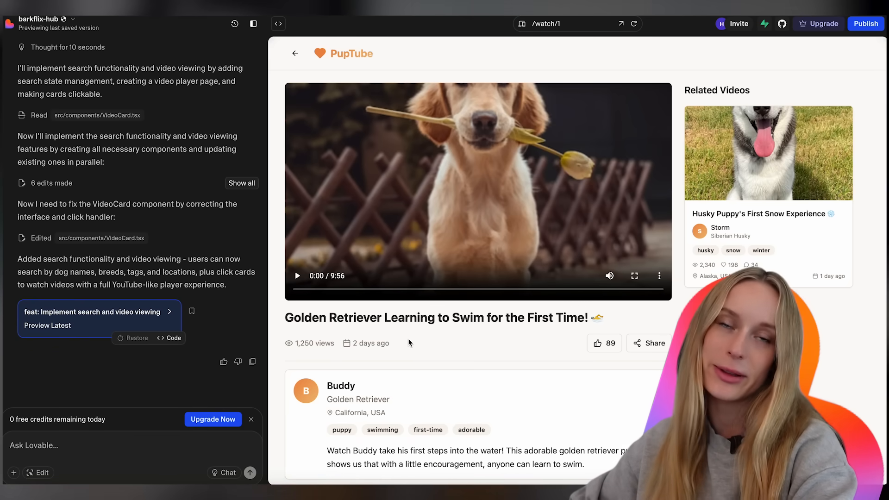
# Play, pause, resume and seek the Golden Retriever video to about 1:52, then go back home.
pyautogui.click(298, 276)
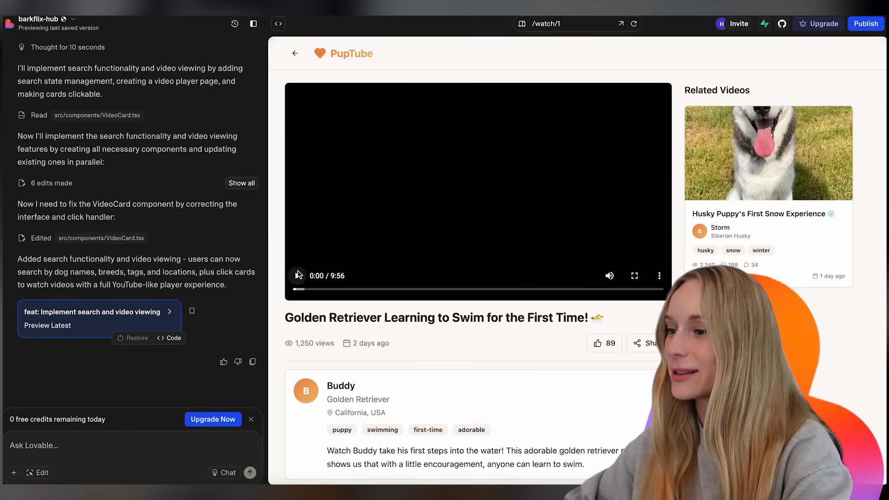
pyautogui.click(297, 276)
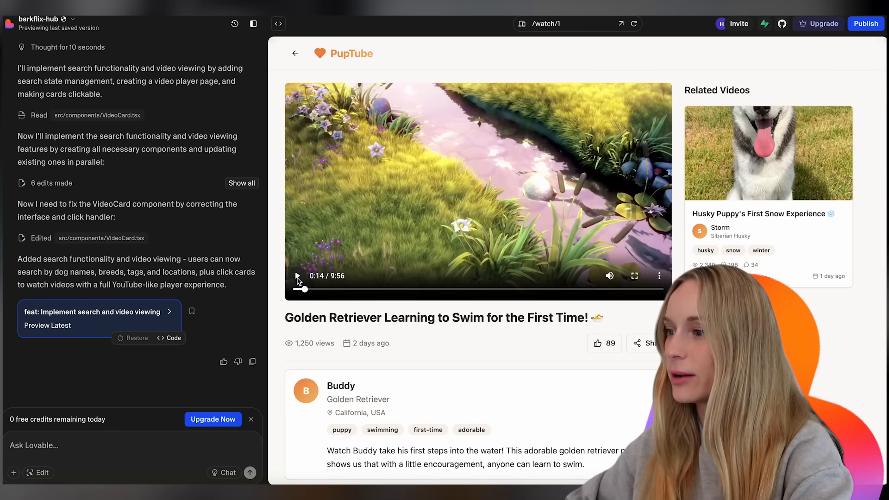
pyautogui.click(296, 276)
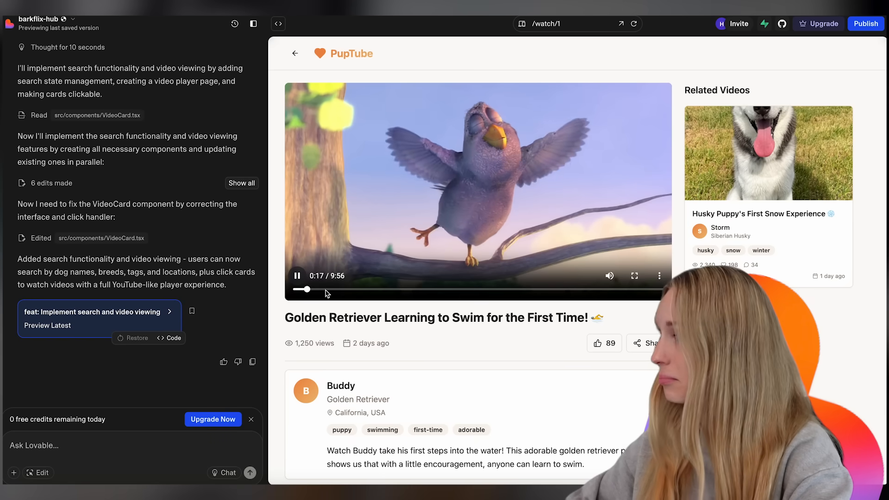
pyautogui.moveTo(334, 291)
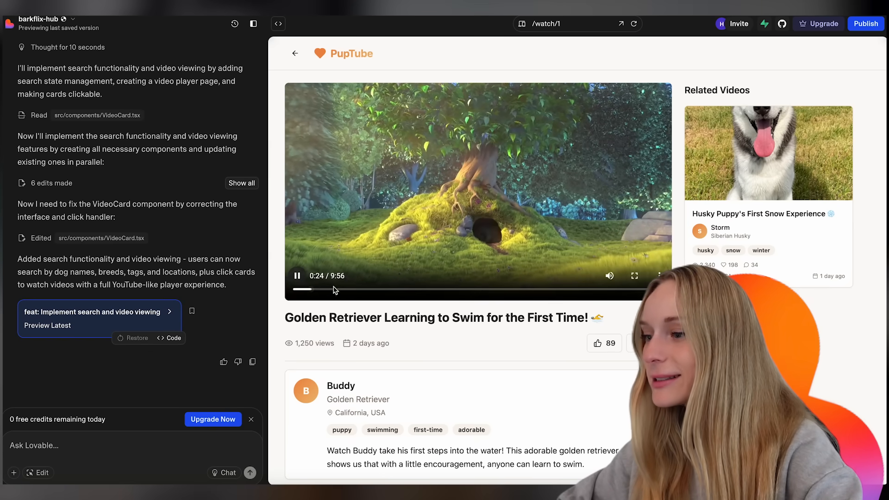
pyautogui.click(366, 289)
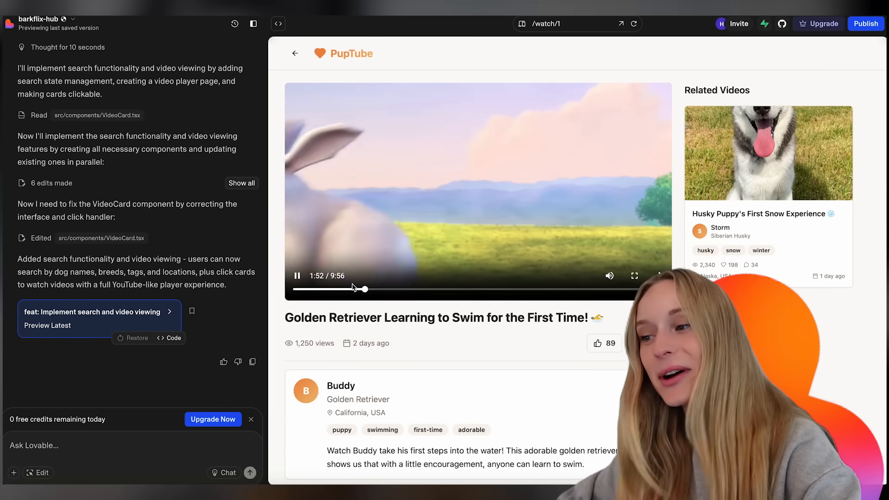
pyautogui.click(298, 276)
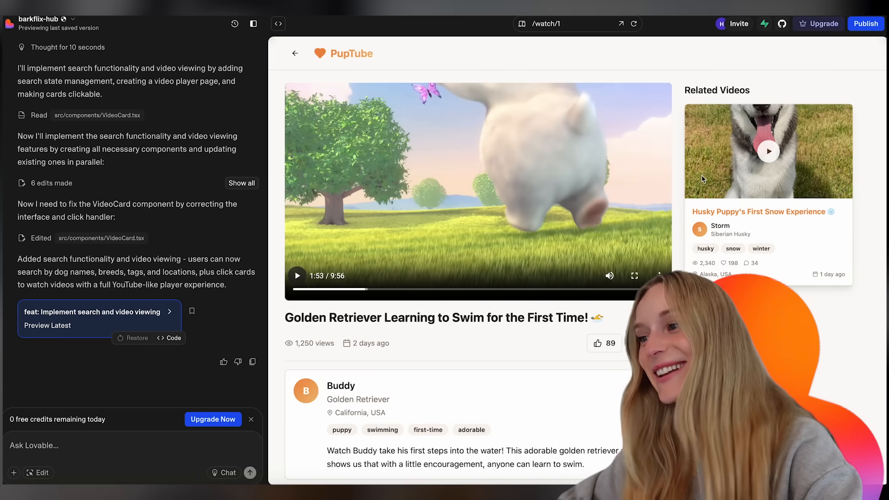
pyautogui.click(295, 53)
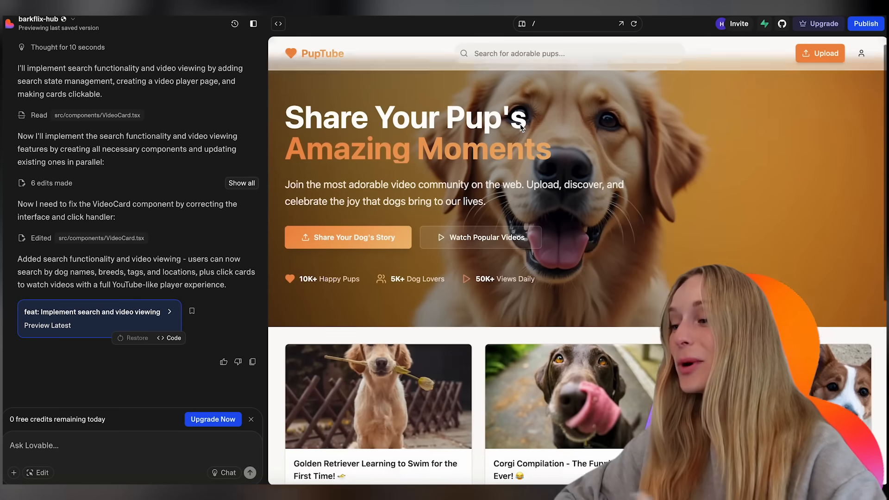
pyautogui.scroll(-3)
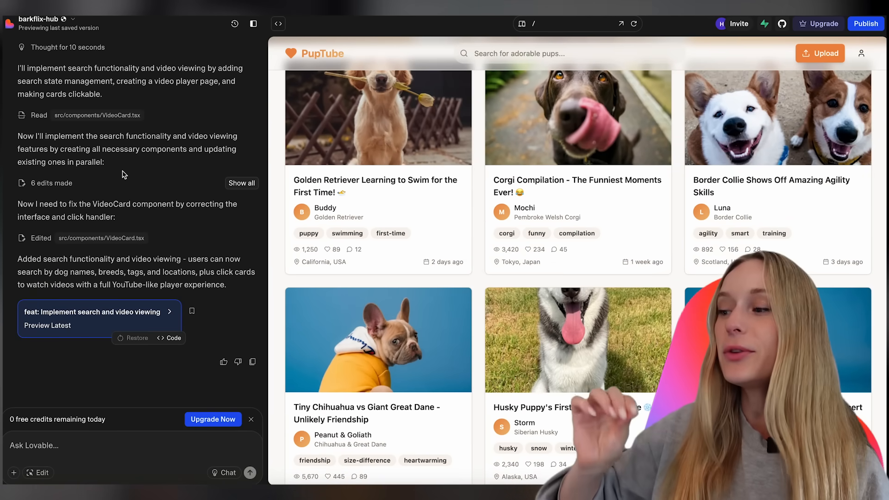
pyautogui.moveTo(248, 169)
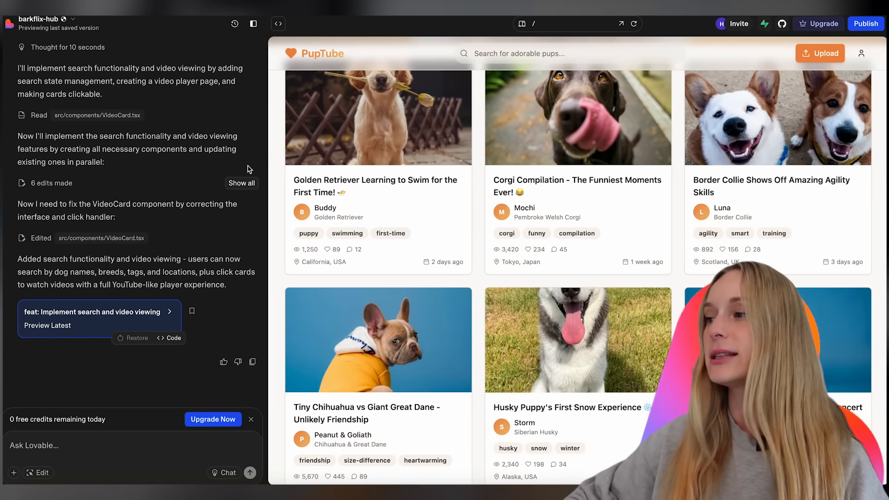
pyautogui.scroll(3)
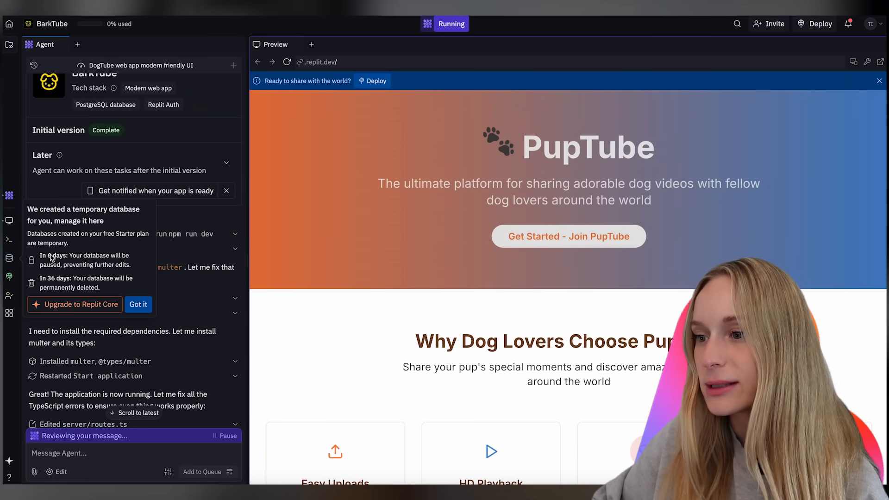
# Dismiss the temporary database notice with Got it and review the Agent chat log.
pyautogui.click(138, 305)
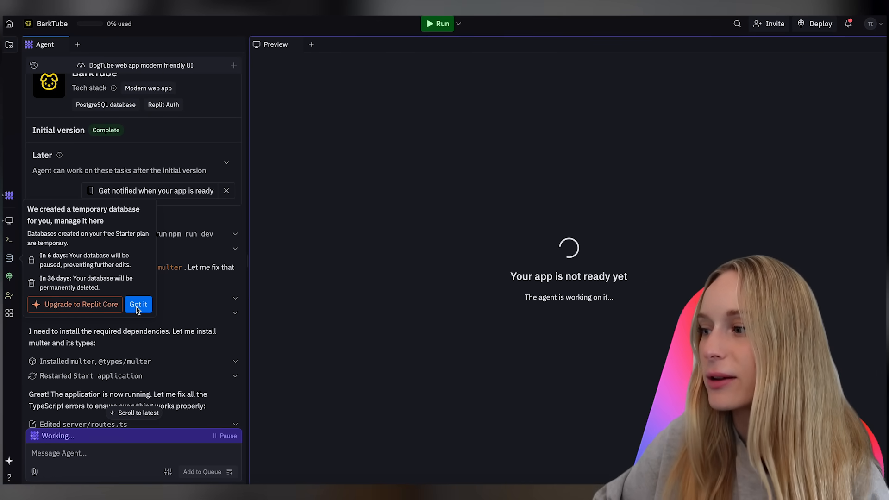
pyautogui.click(138, 304)
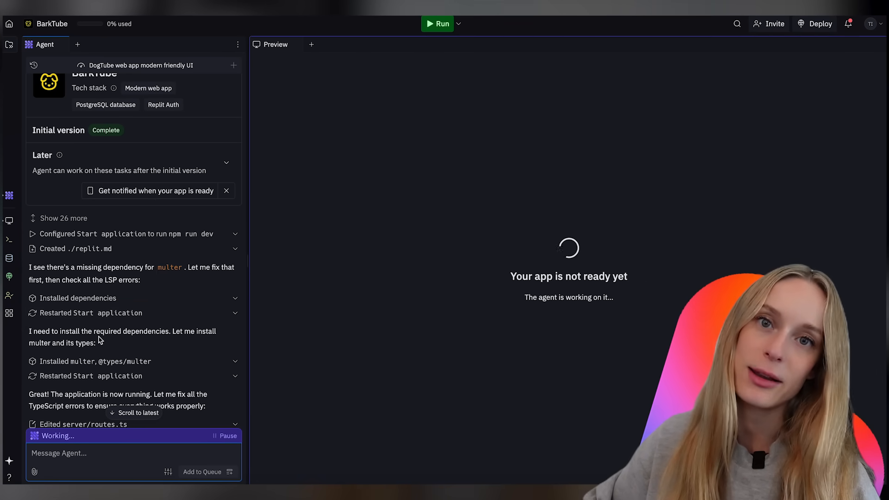
pyautogui.scroll(-3)
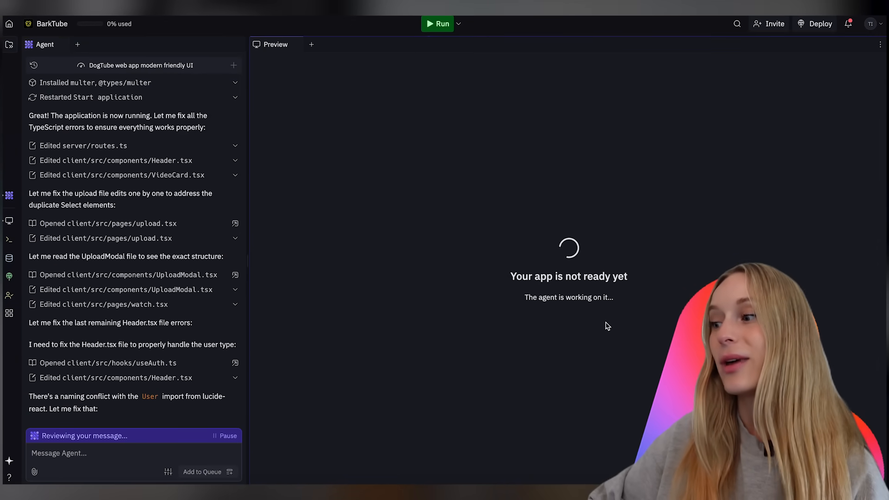
pyautogui.scroll(-3)
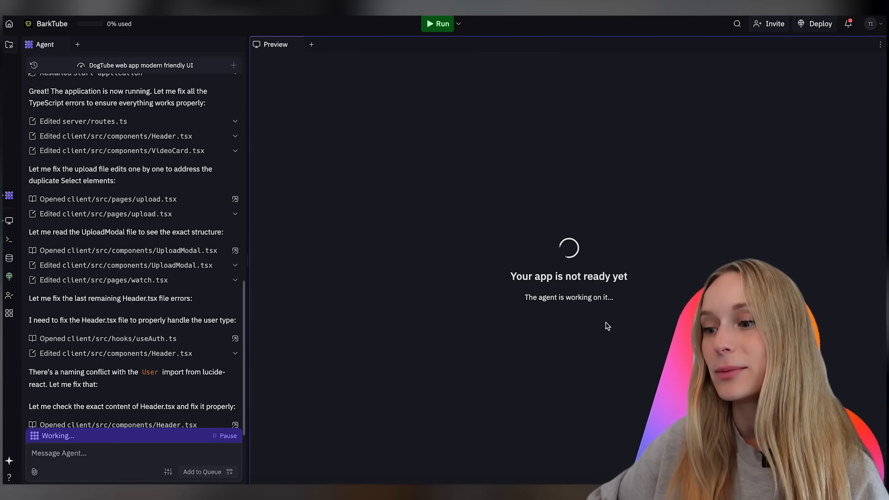
pyautogui.scroll(3)
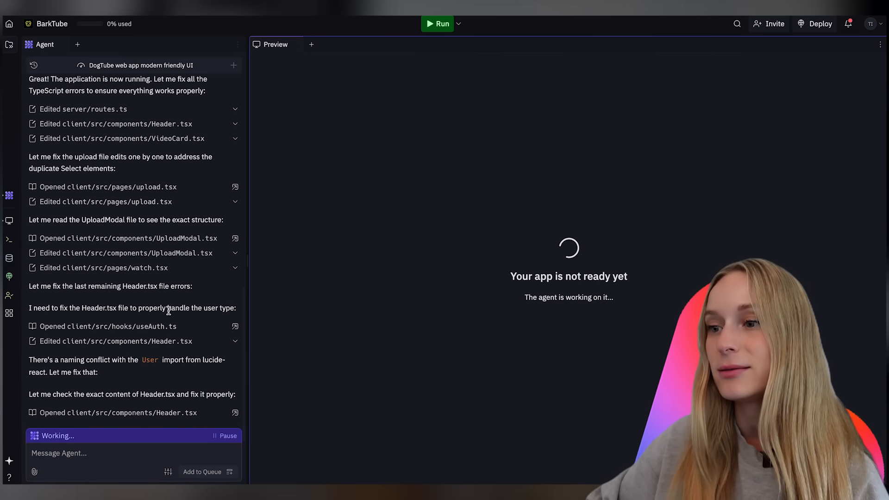
pyautogui.scroll(3)
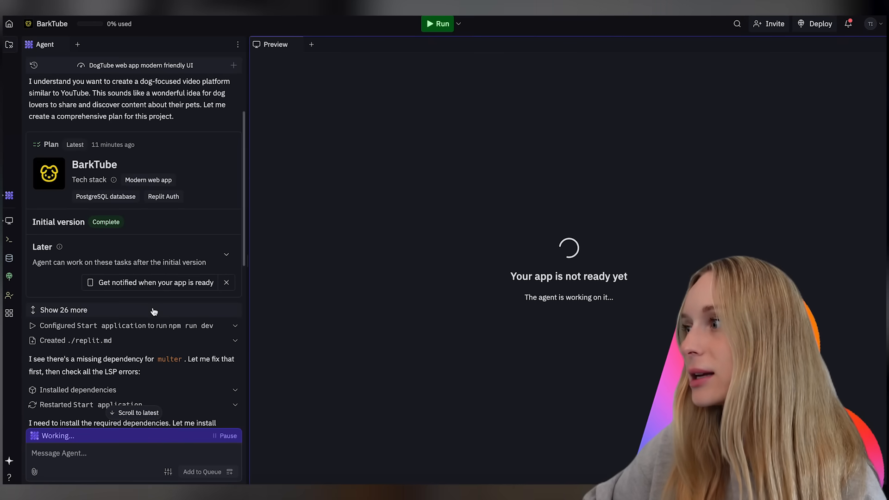
pyautogui.scroll(-3)
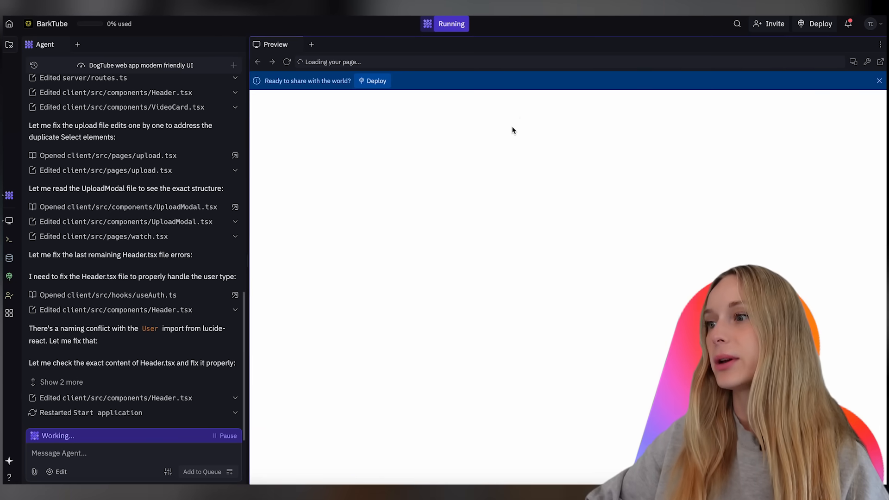
pyautogui.moveTo(510, 135)
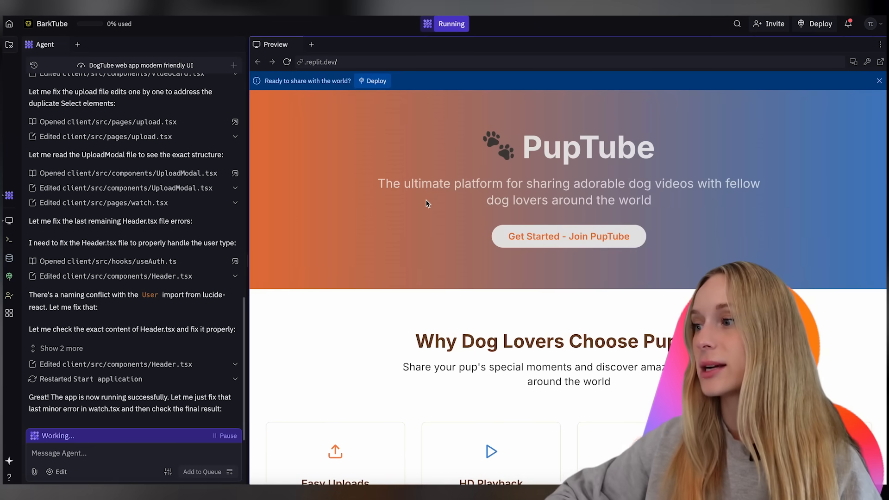
pyautogui.scroll(-3)
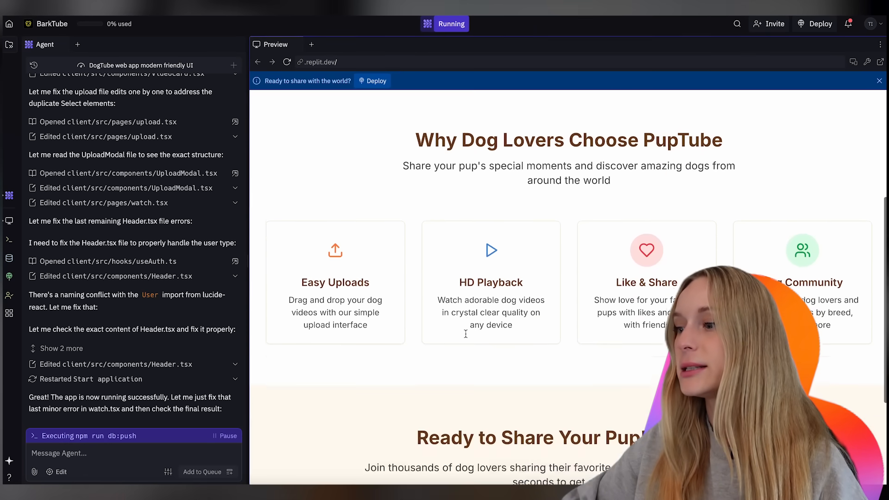
pyautogui.scroll(3)
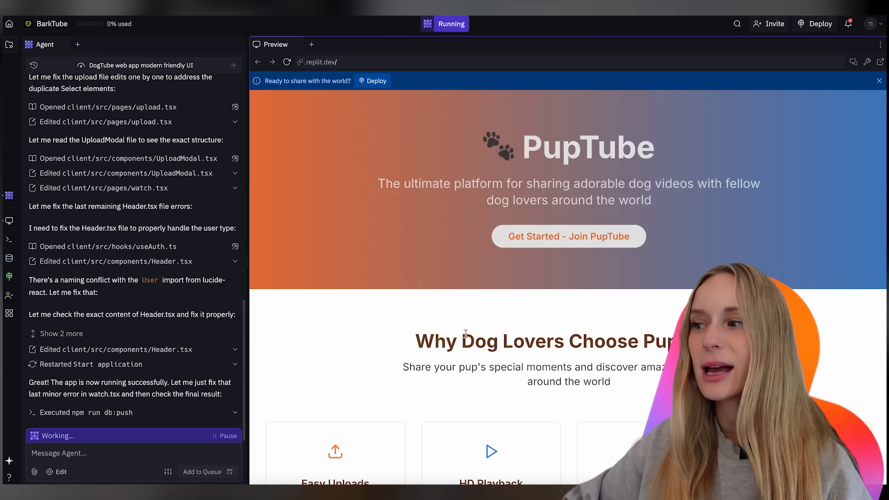
pyautogui.moveTo(600, 259)
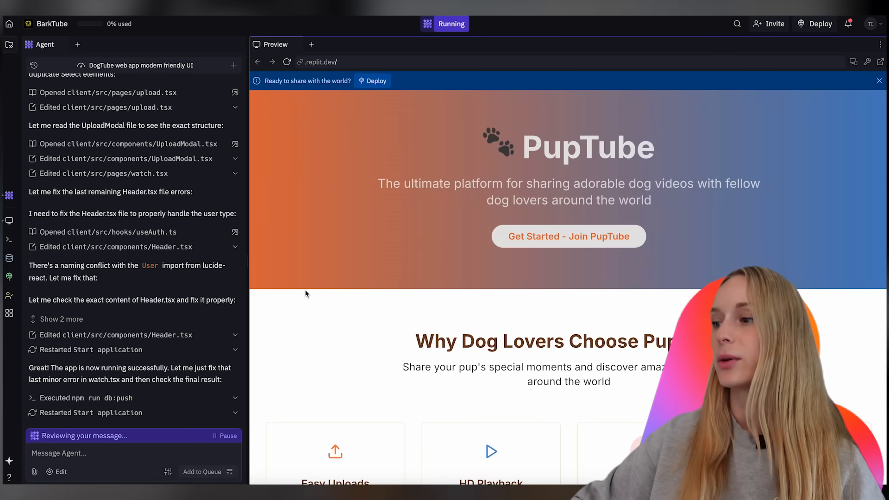
pyautogui.scroll(-3)
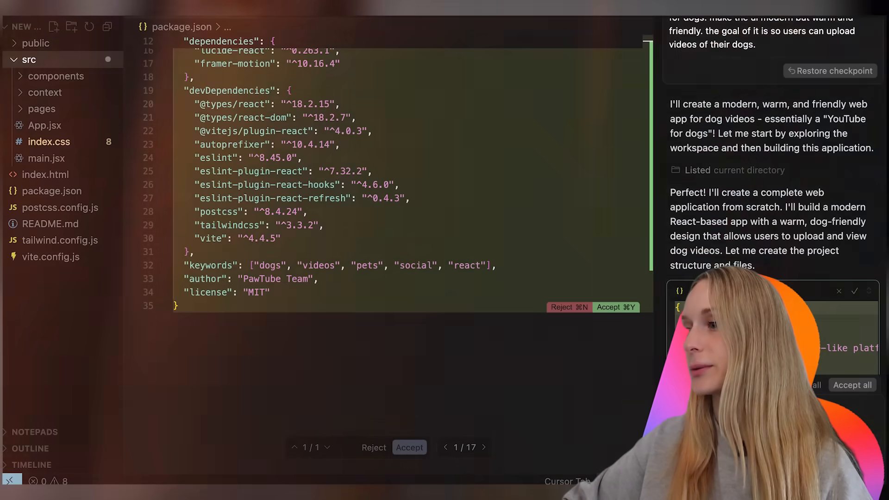
# Accept the package.json changes and run npm install, which fails because npm is missing.
pyautogui.click(409, 447)
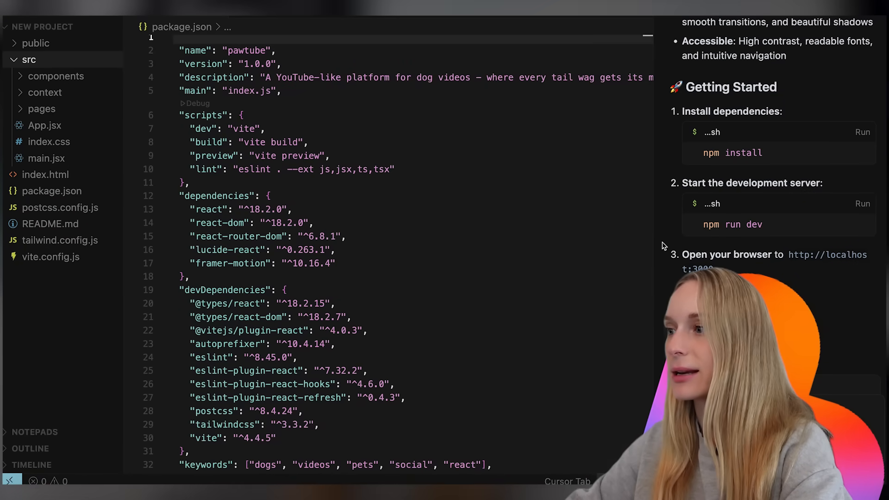
pyautogui.moveTo(726, 141)
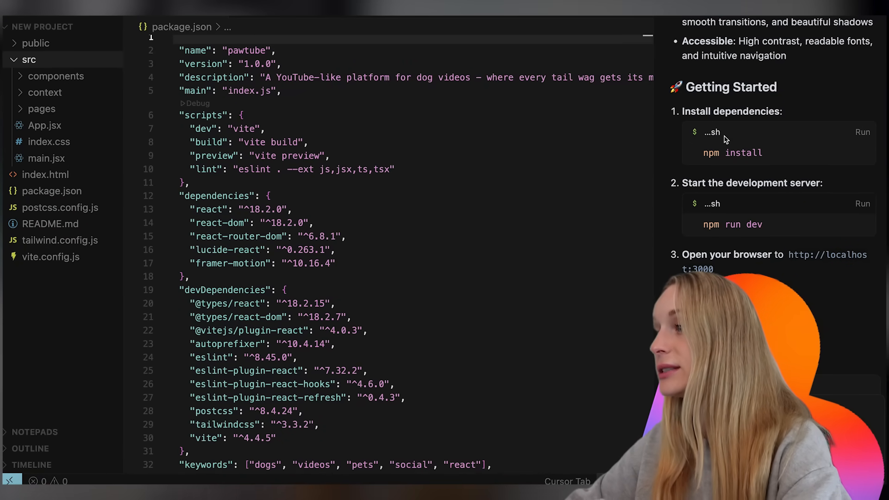
pyautogui.scroll(-3)
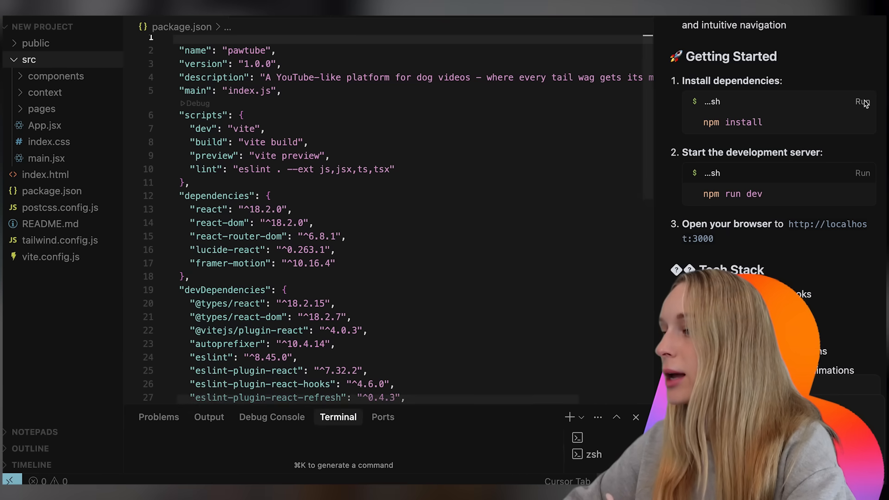
pyautogui.click(863, 102)
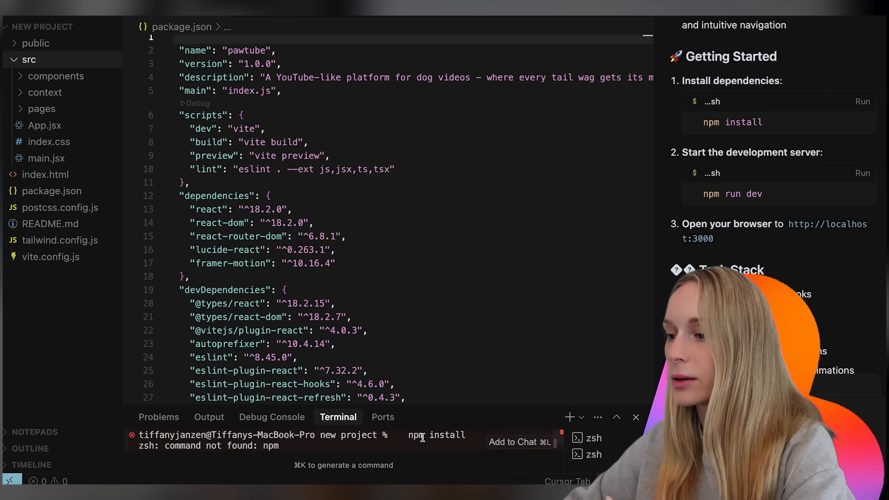
pyautogui.press('Return')
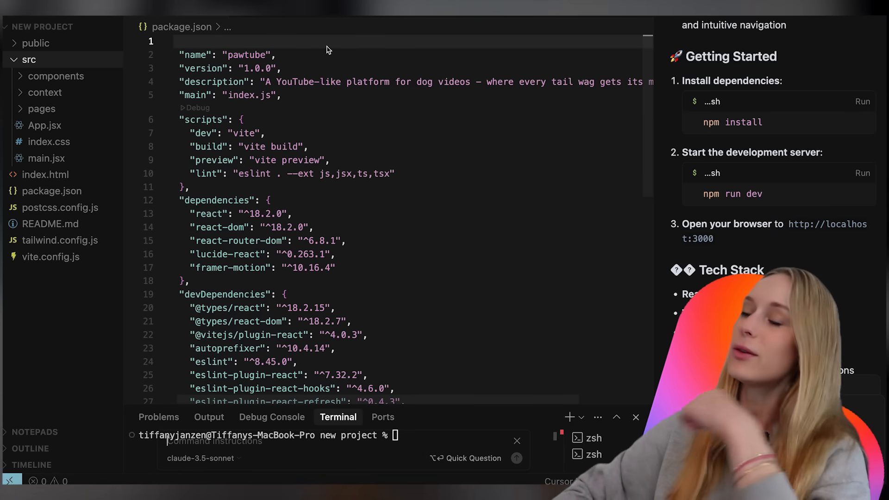
pyautogui.moveTo(731, 262)
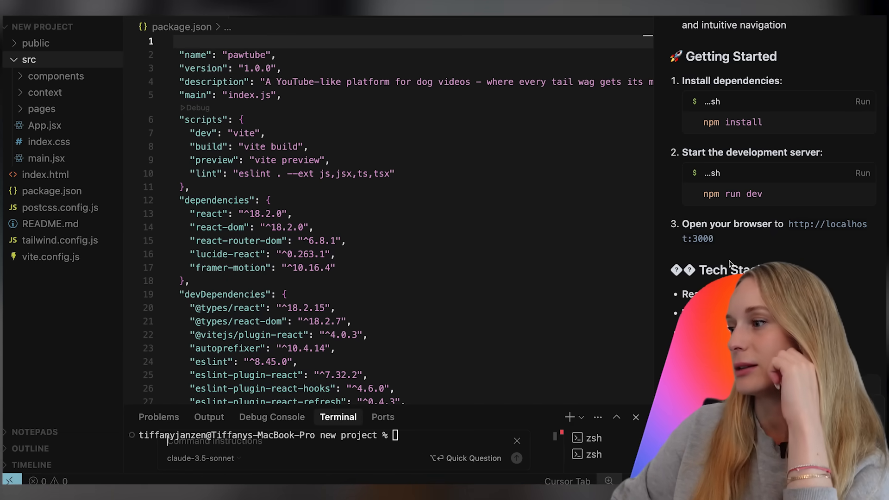
pyautogui.scroll(-3)
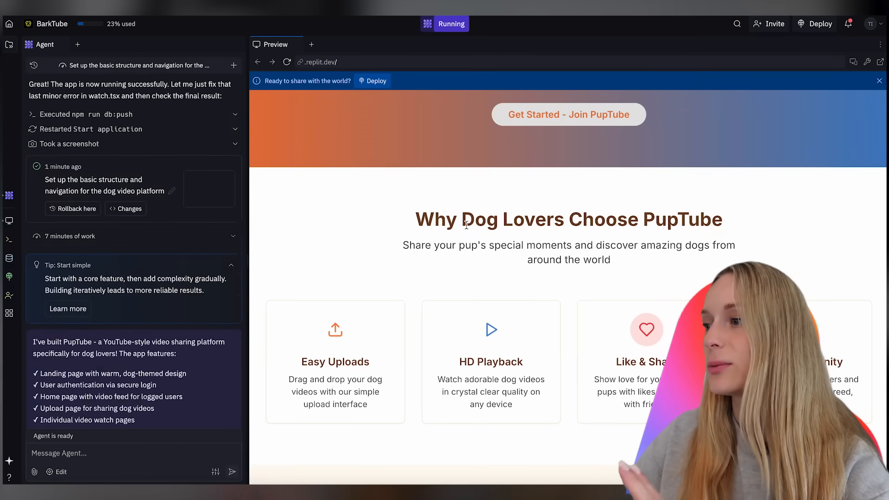
# Join PupTube from the landing page, copy the development URL, and return to the app.
pyautogui.scroll(-3)
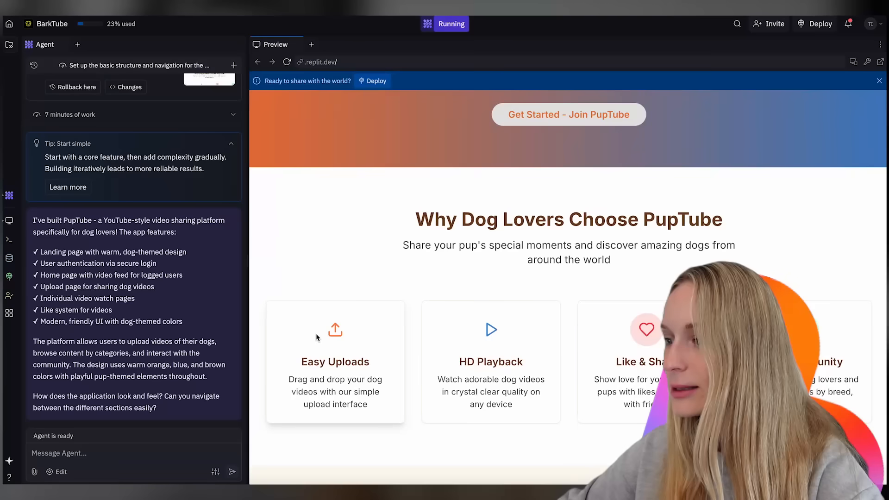
pyautogui.scroll(-3)
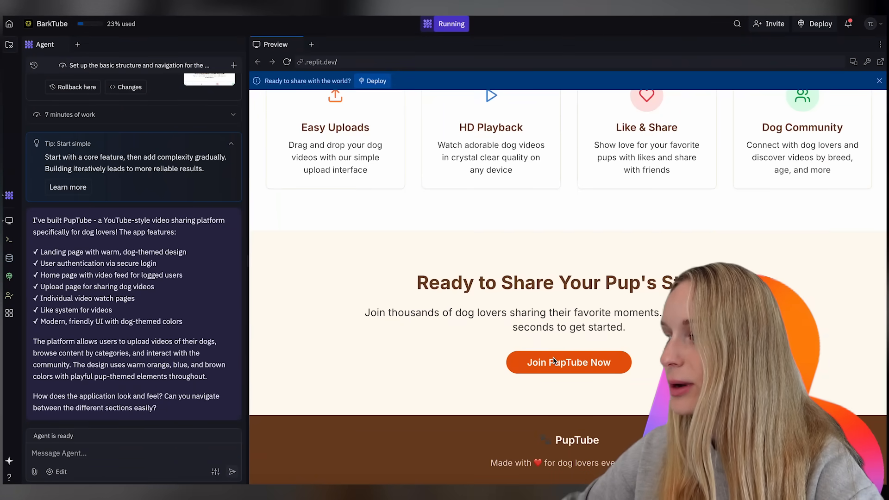
pyautogui.click(569, 362)
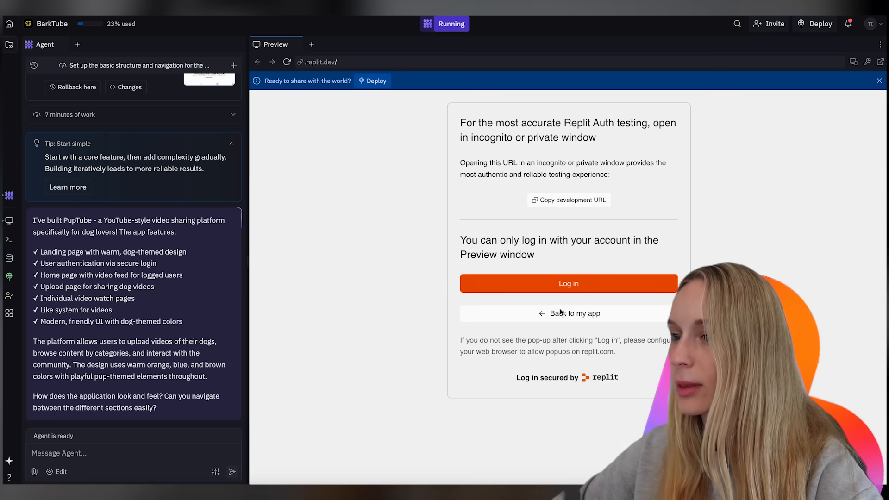
pyautogui.click(567, 283)
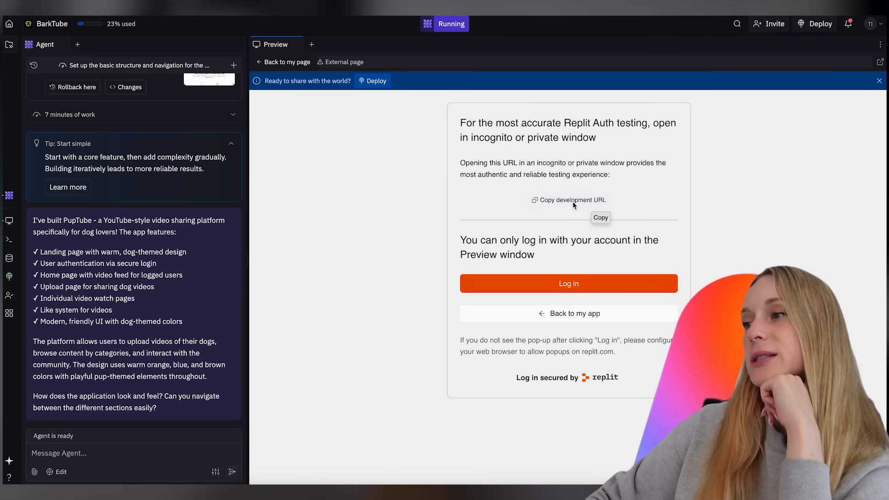
pyautogui.moveTo(532, 311)
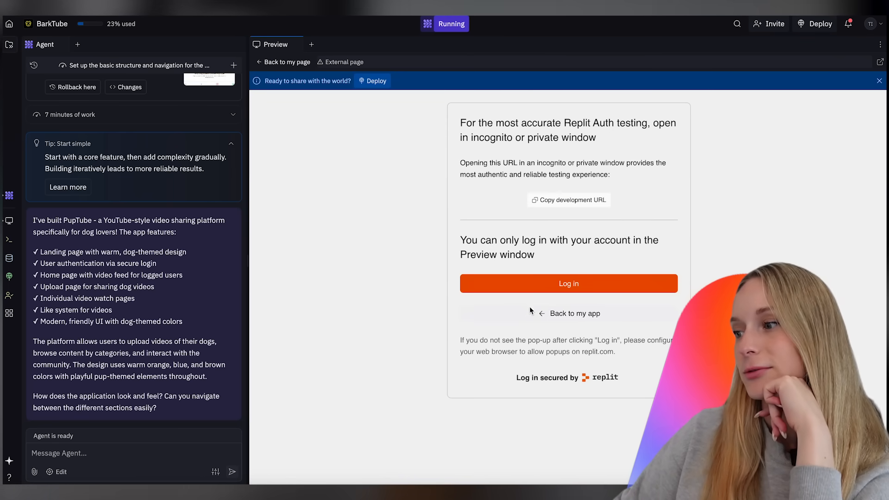
pyautogui.click(575, 313)
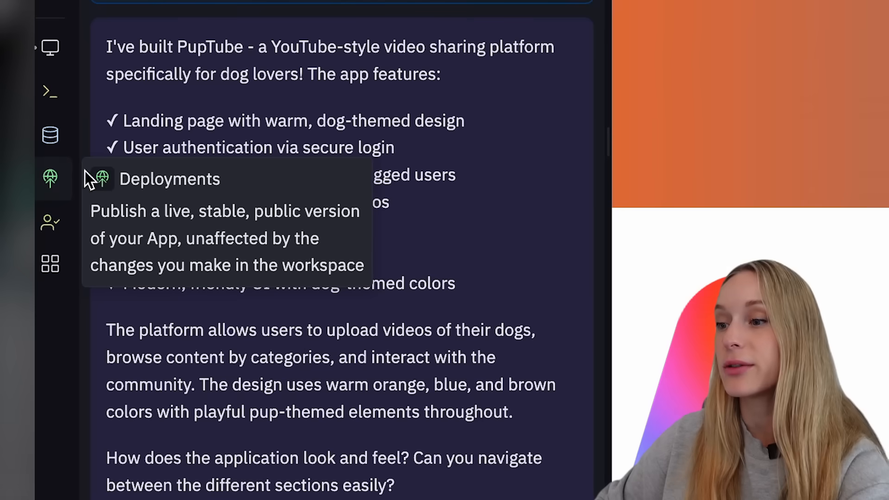
pyautogui.moveTo(457, 187)
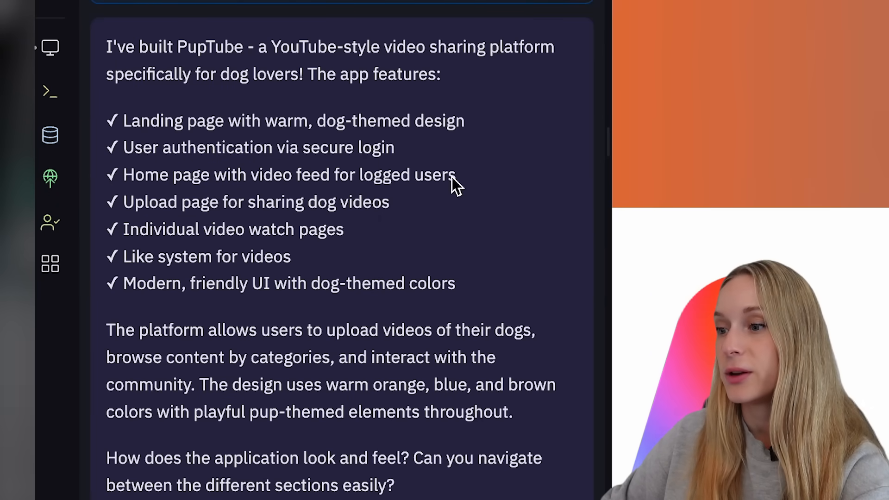
pyautogui.moveTo(433, 211)
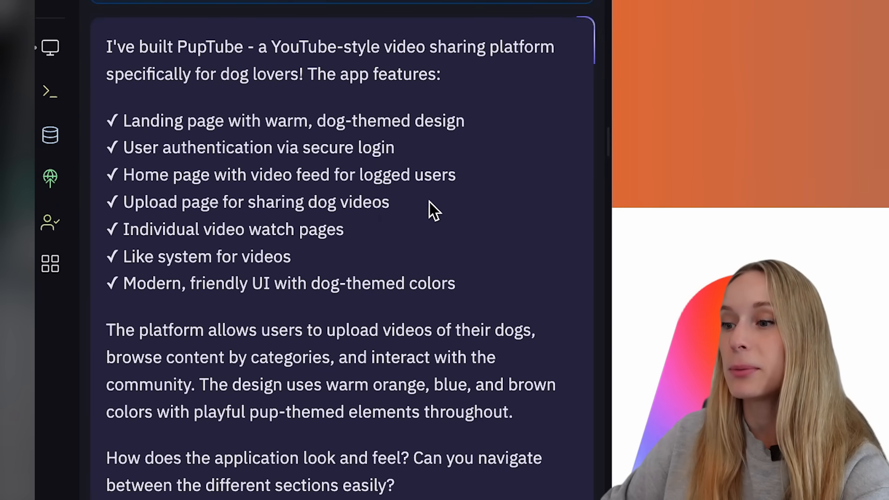
pyautogui.moveTo(387, 262)
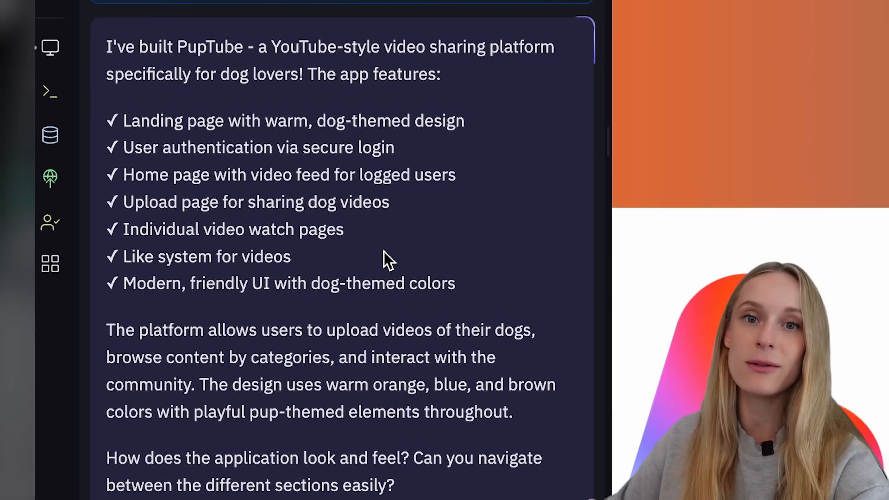
pyautogui.scroll(-3)
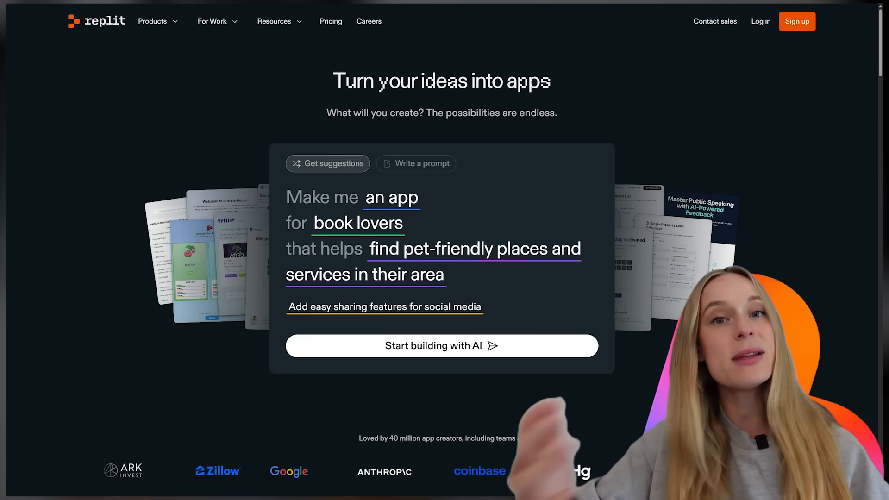
pyautogui.scroll(-3)
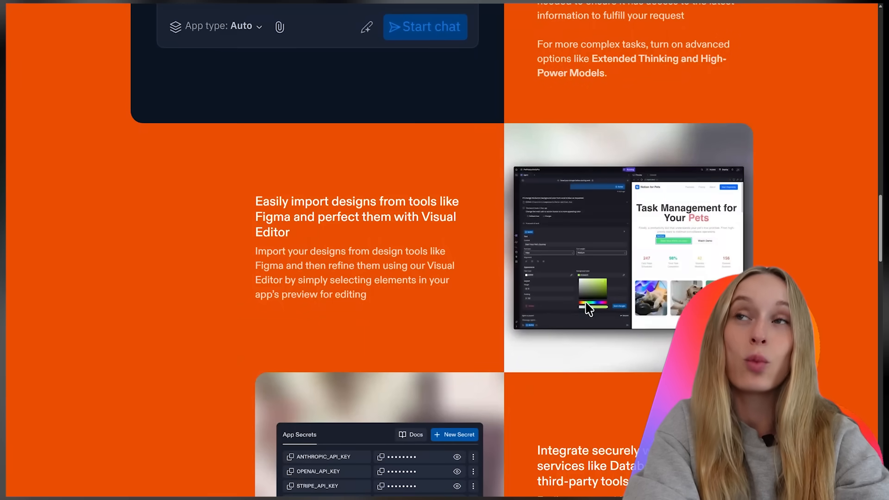
pyautogui.scroll(-3)
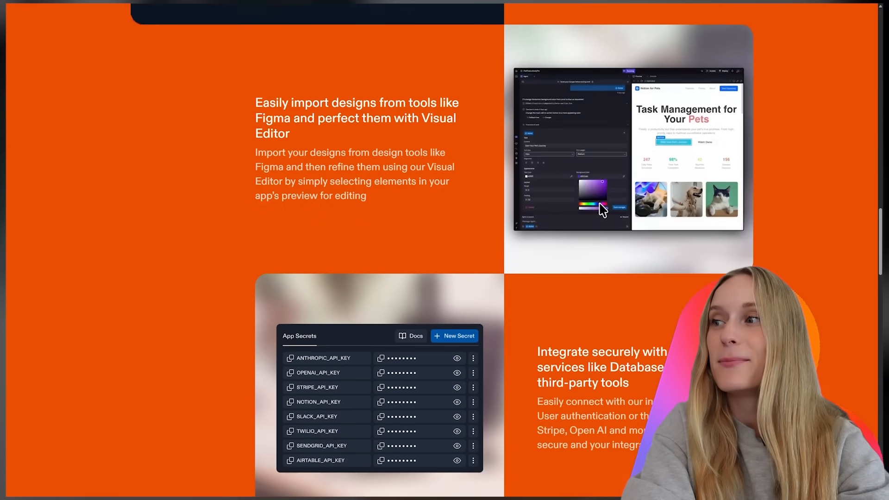
pyautogui.scroll(-3)
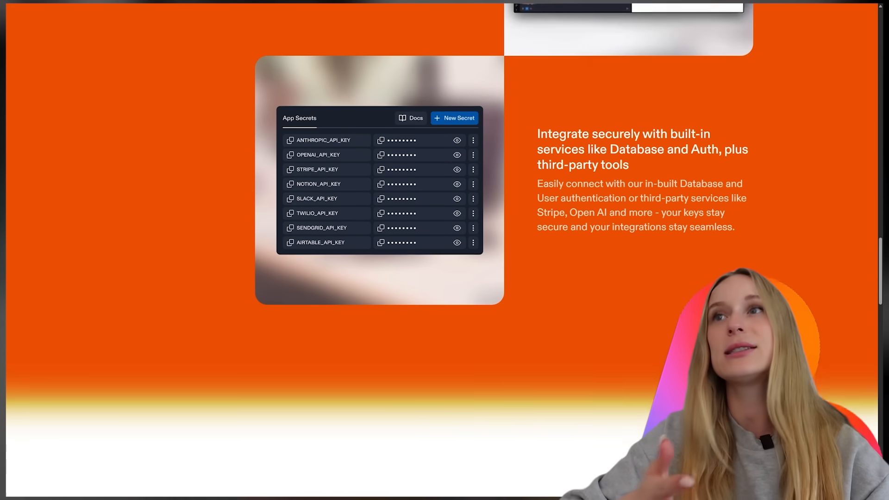
pyautogui.scroll(-3)
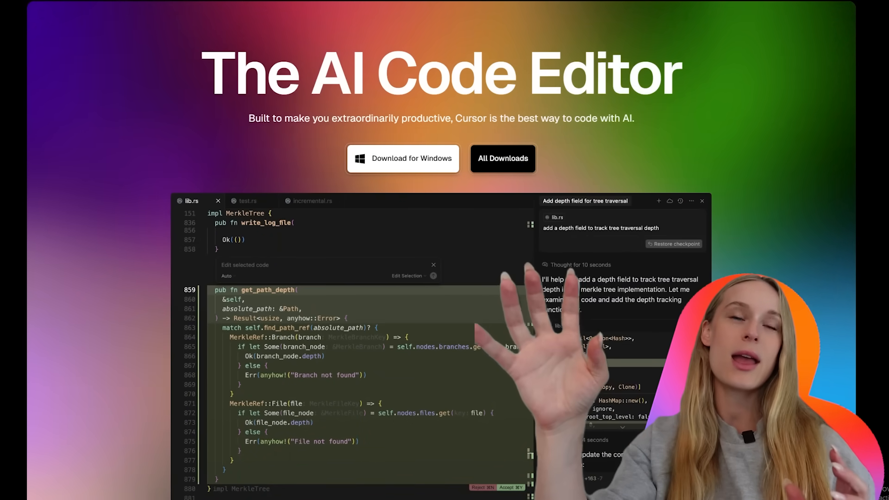
pyautogui.scroll(-3)
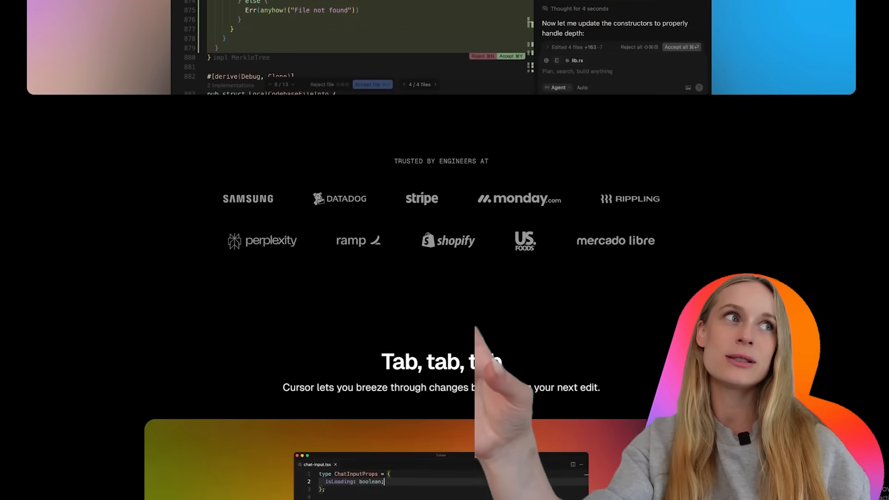
pyautogui.scroll(-3)
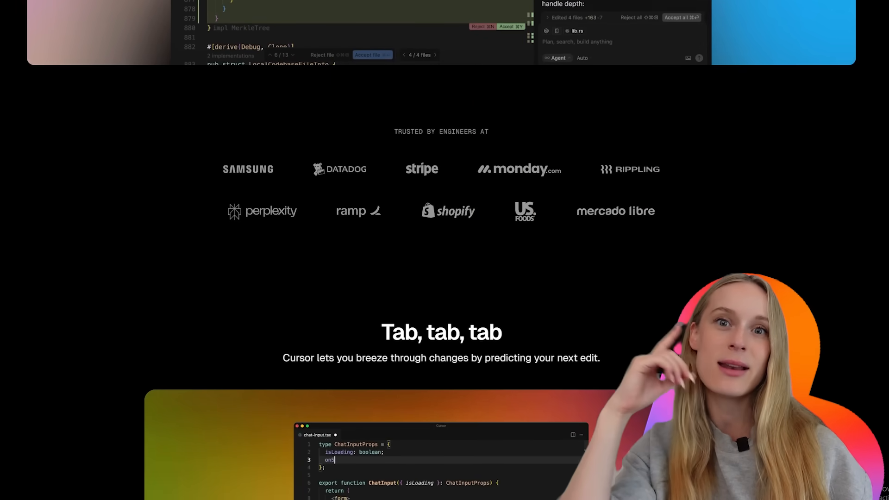
pyautogui.scroll(-3)
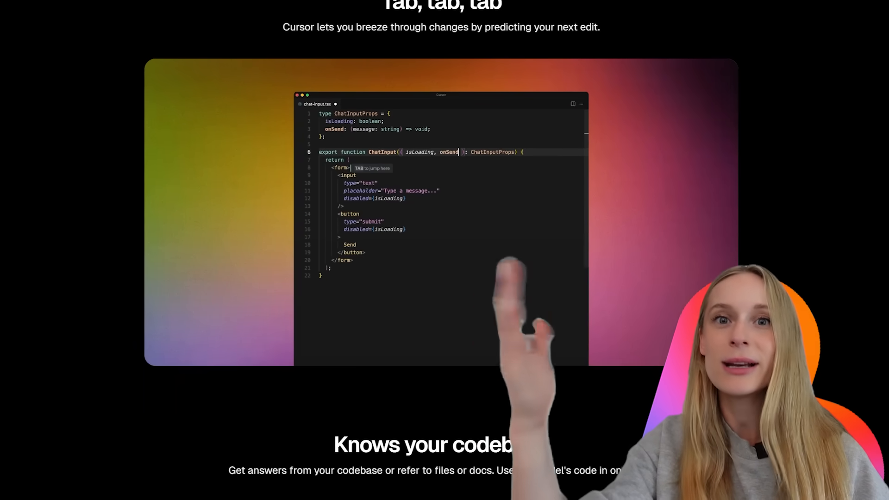